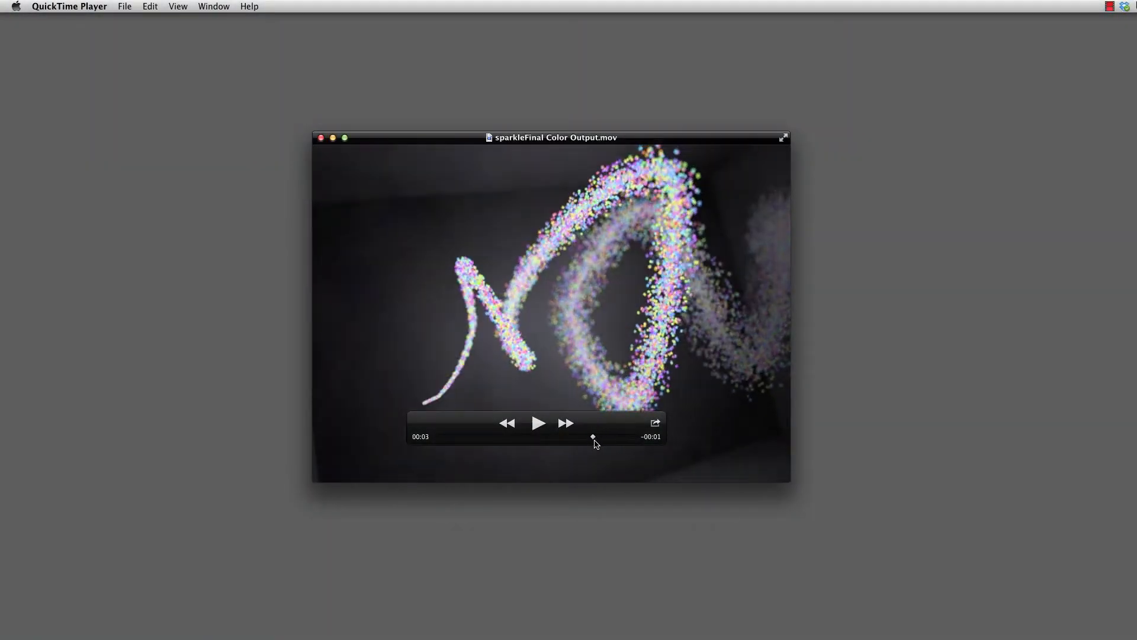
Step: Scrub through the finished trail animation, then switch to the Setup layout
{"action": "left_click_drag", "start_coordinate": [593, 437], "coordinate": [574, 436]}
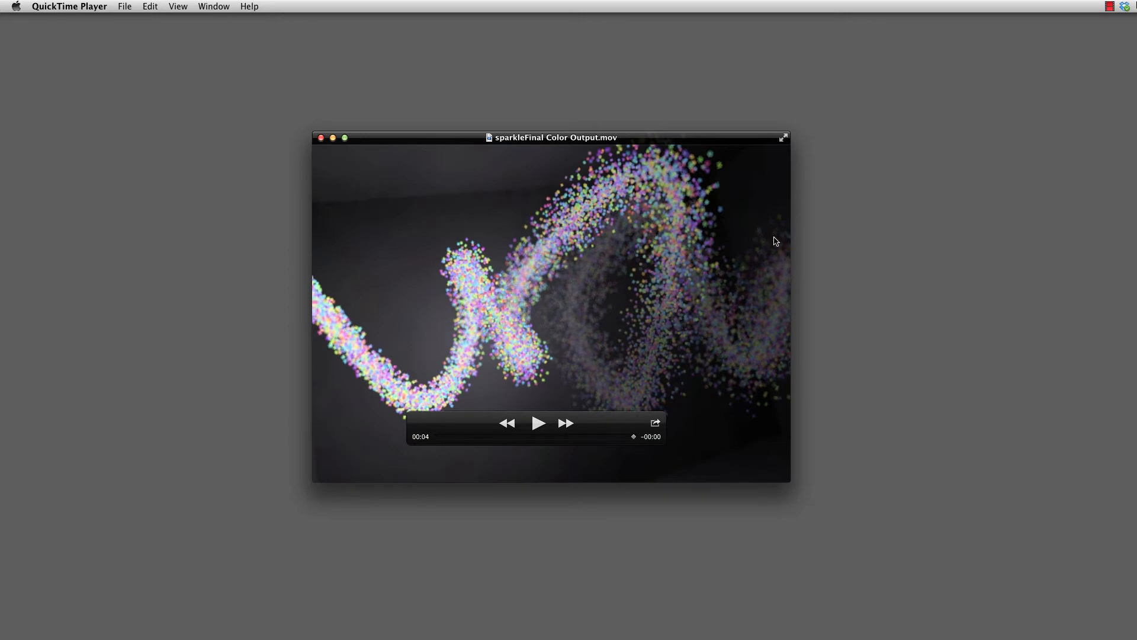
{"action": "mouse_move", "coordinate": [630, 441]}
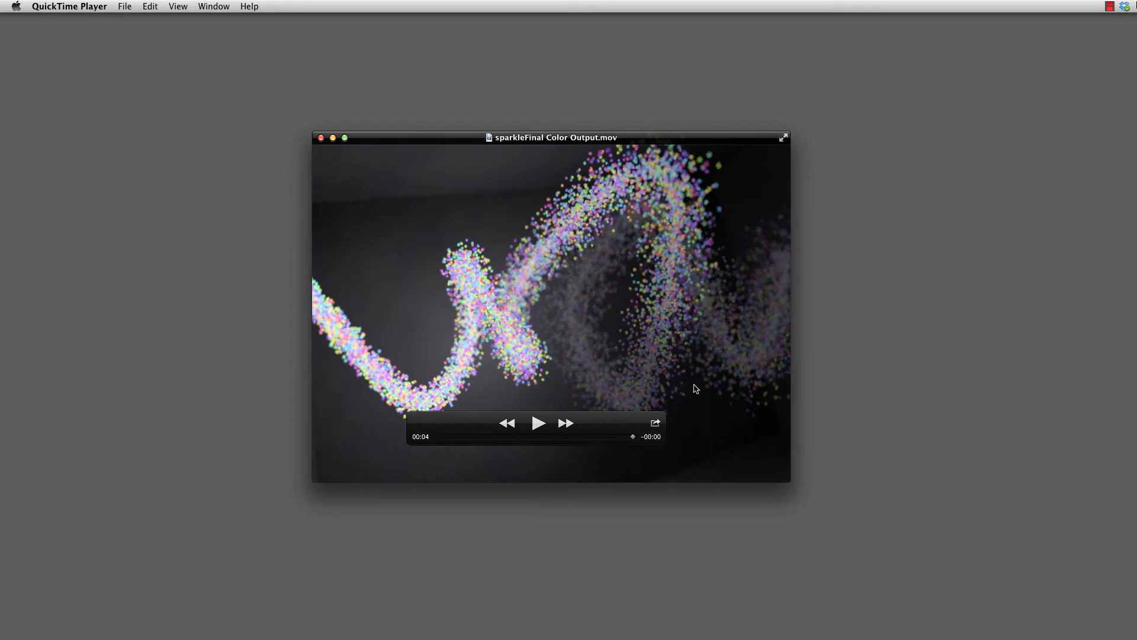
{"action": "mouse_move", "coordinate": [605, 448]}
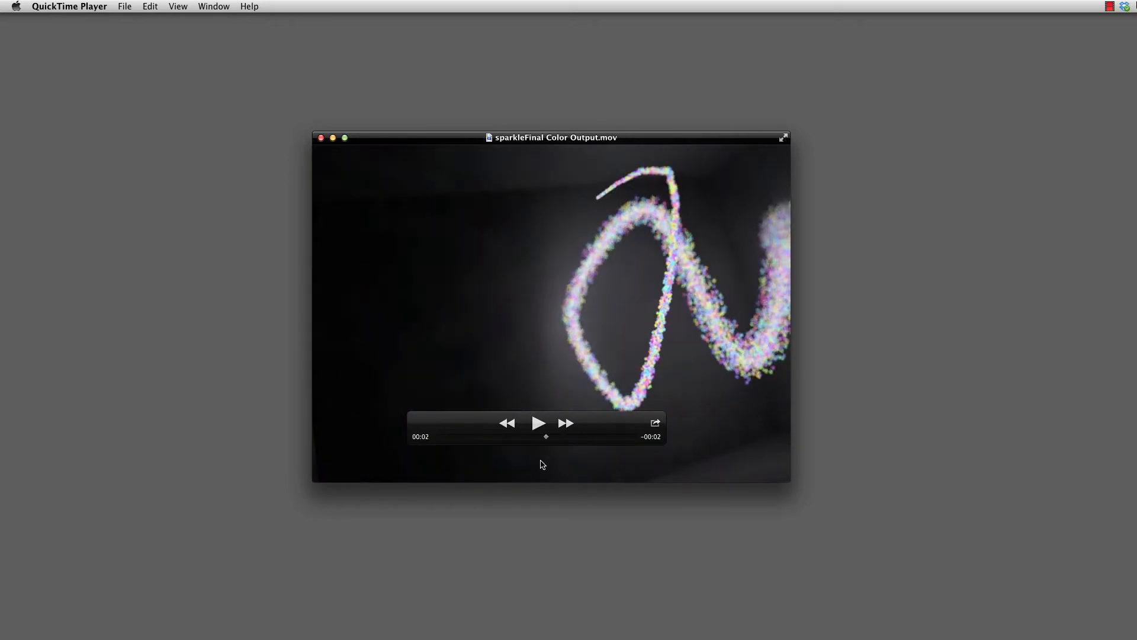
{"action": "mouse_move", "coordinate": [727, 423]}
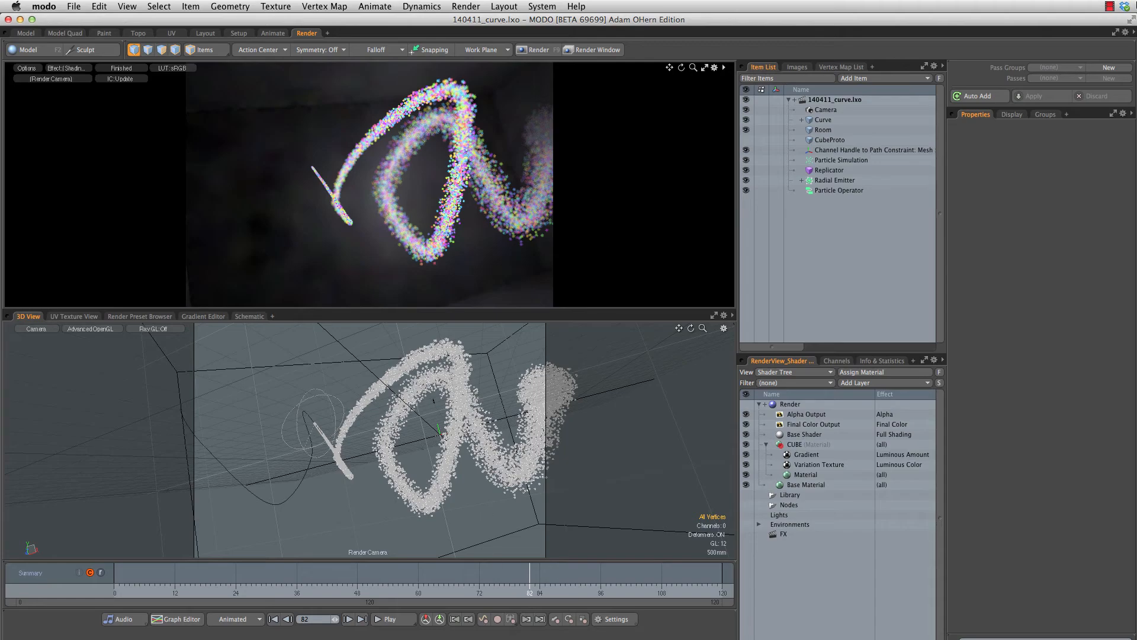
{"action": "left_click_drag", "start_coordinate": [531, 573], "coordinate": [320, 573]}
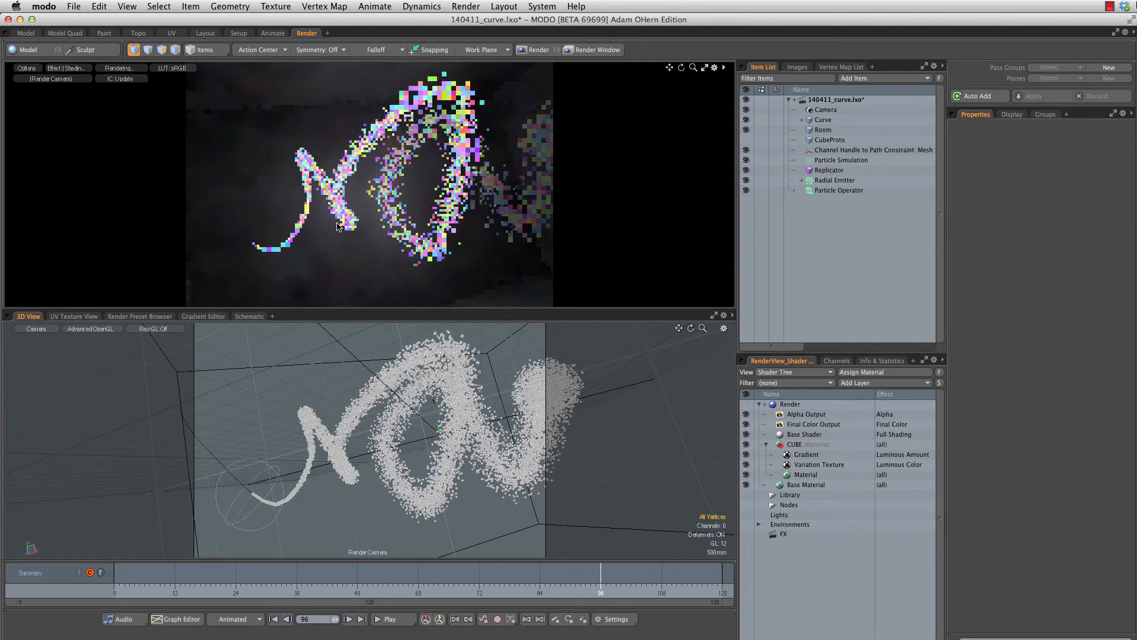
{"action": "left_click", "coordinate": [238, 33]}
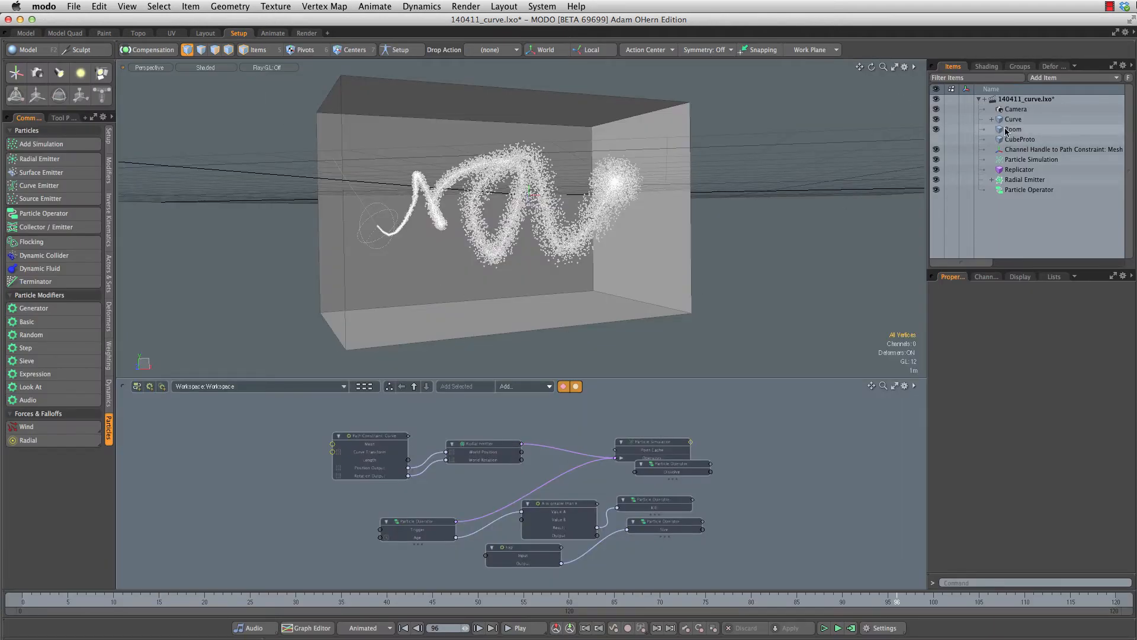
{"action": "left_click", "coordinate": [1013, 130]}
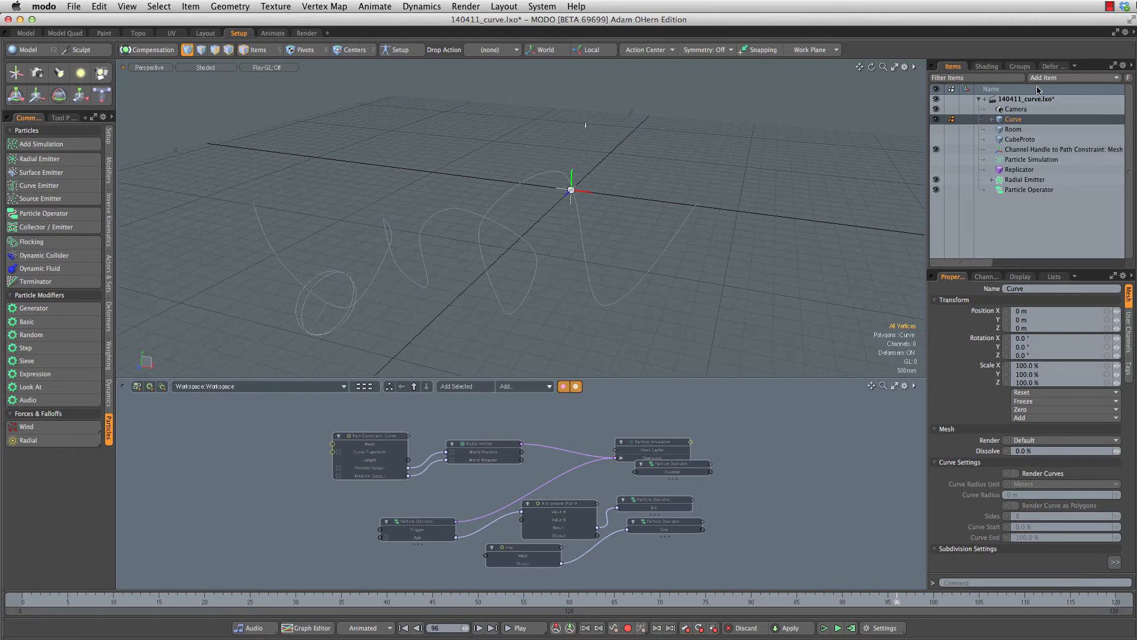
{"action": "mouse_move", "coordinate": [711, 261]}
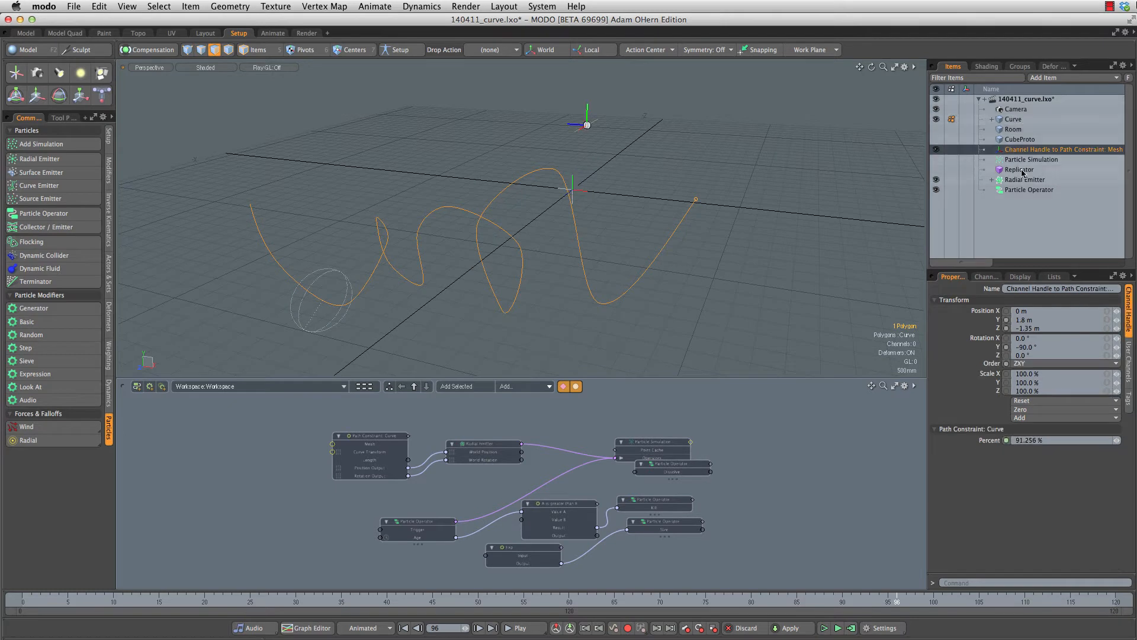
{"action": "left_click", "coordinate": [1025, 190]}
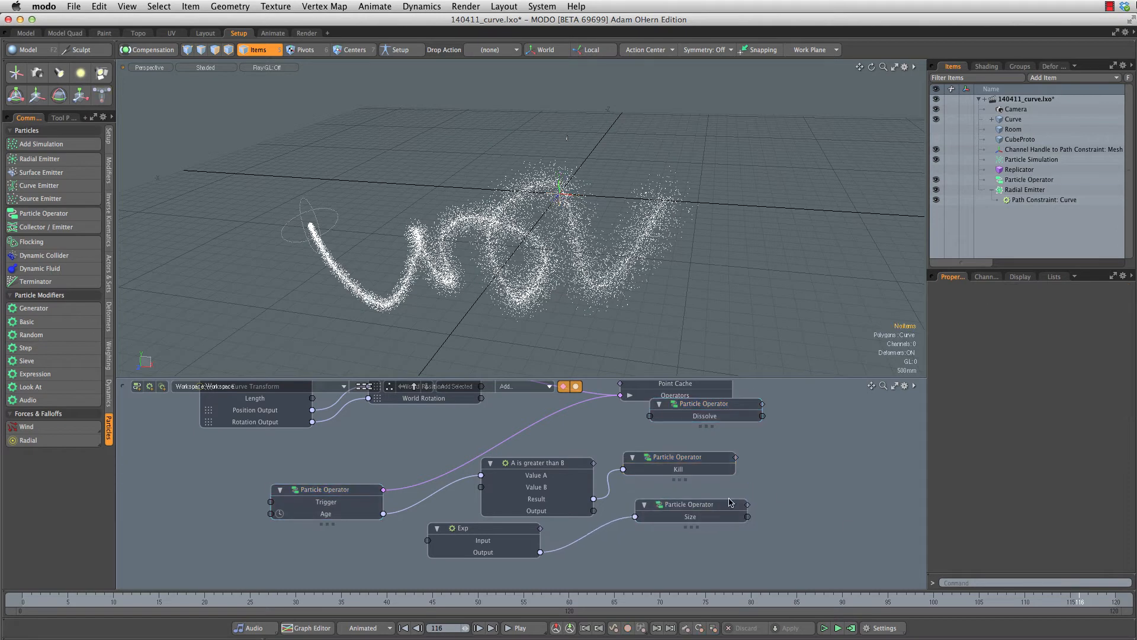
{"action": "mouse_move", "coordinate": [690, 377]}
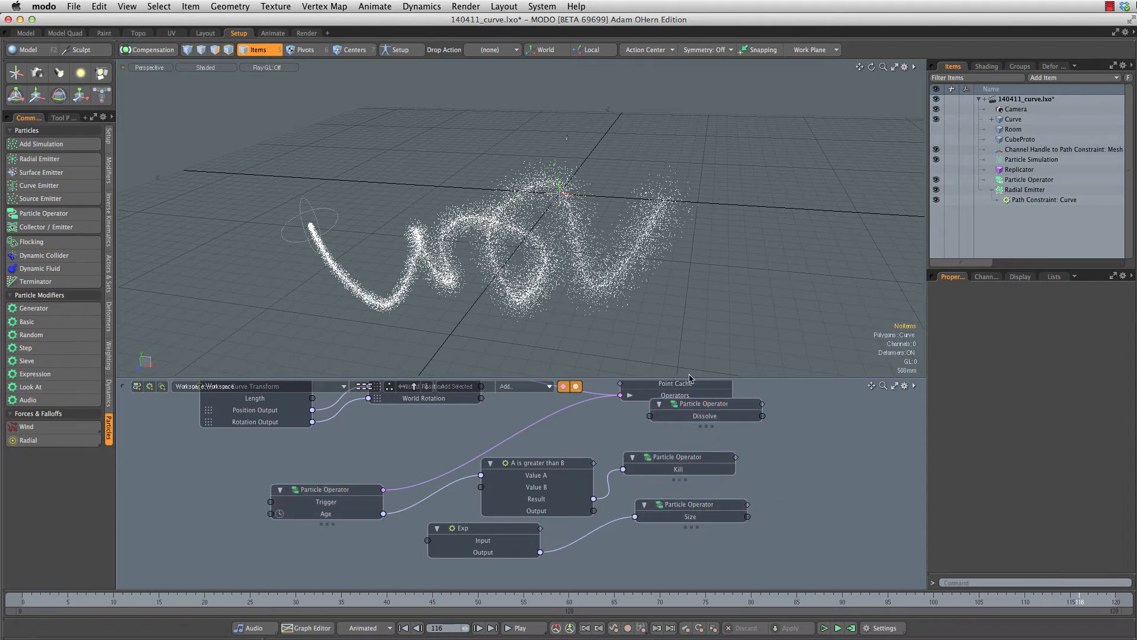
{"action": "mouse_move", "coordinate": [895, 547]}
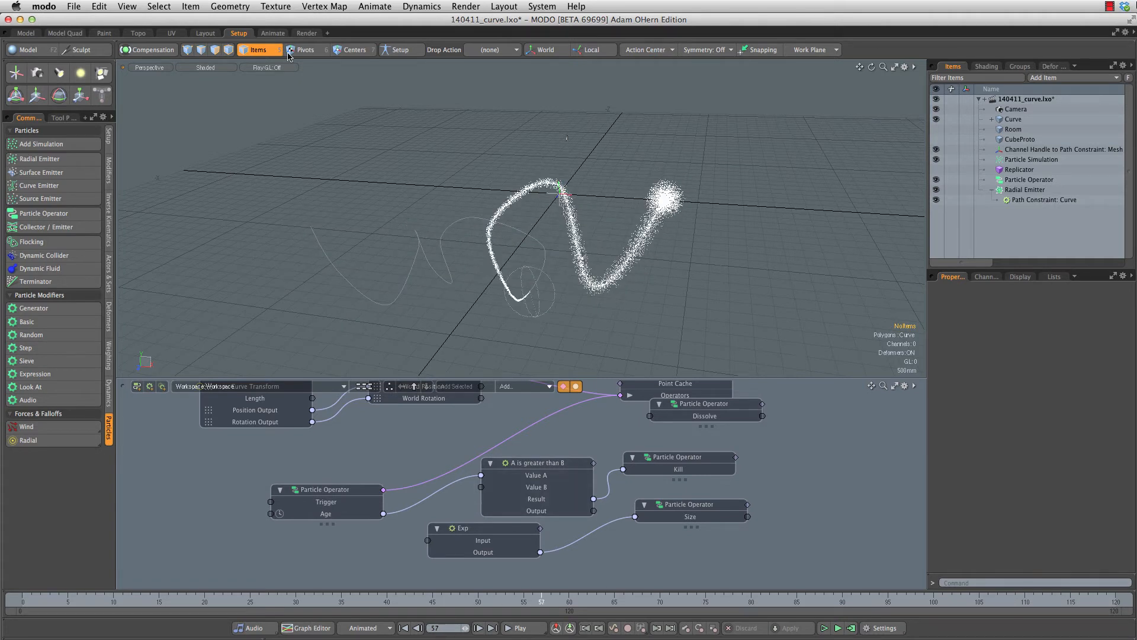
{"action": "left_click", "coordinate": [306, 33]}
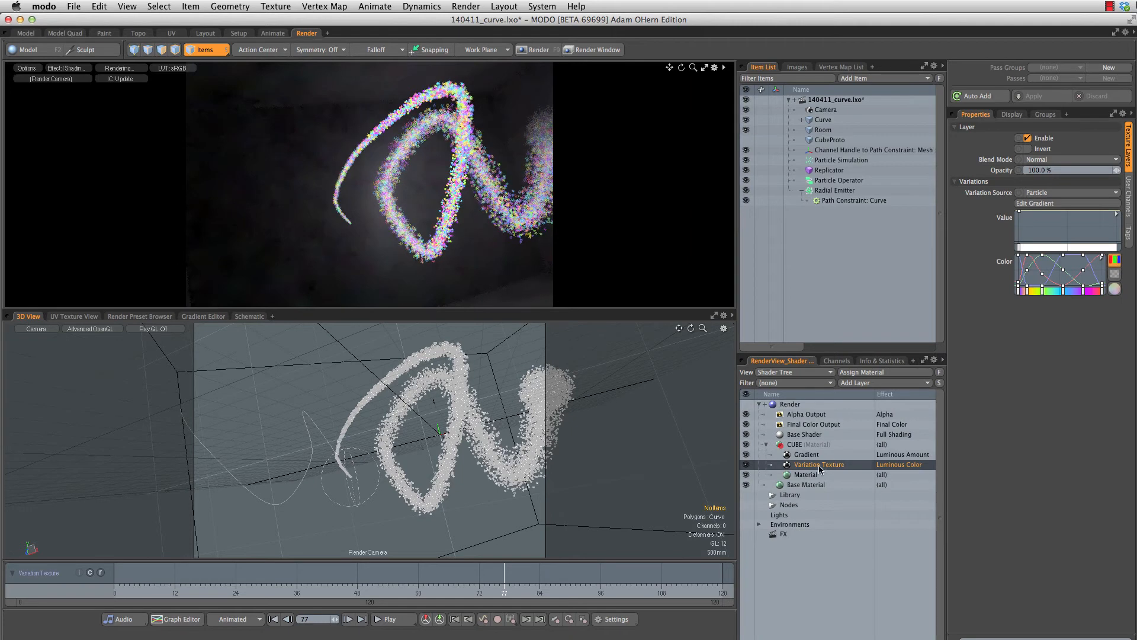
Step: Select the CUBE material's Variation Texture in the Shader Tree
{"action": "left_click", "coordinate": [804, 454]}
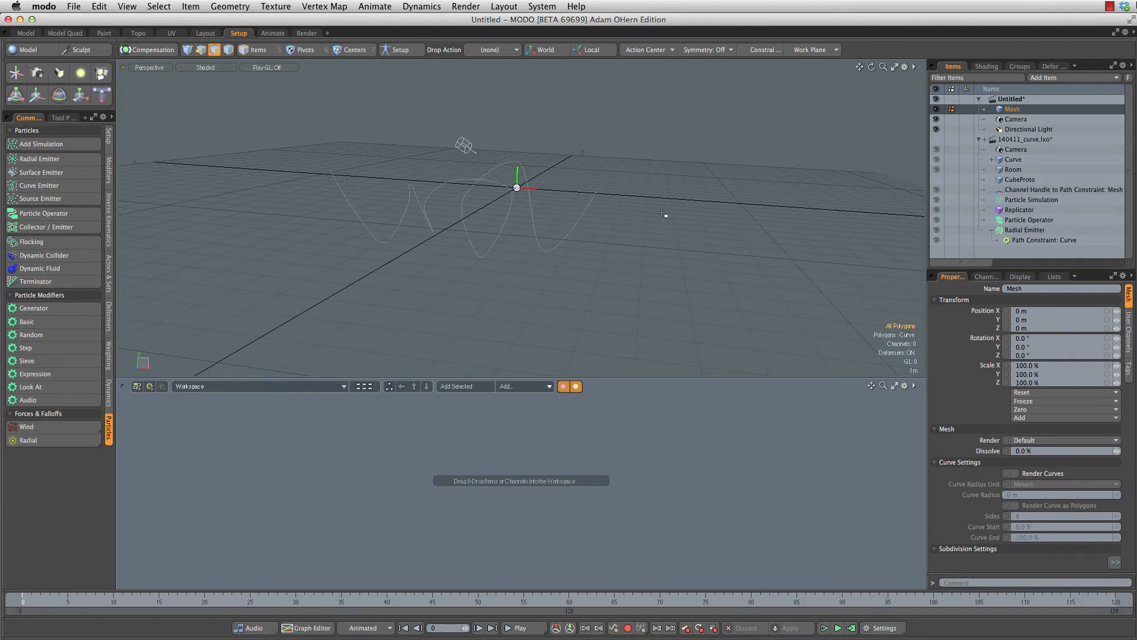
Step: Rename the mesh item to 'curve' and orbit the Perspective view around it
{"action": "double_click", "coordinate": [1012, 109]}
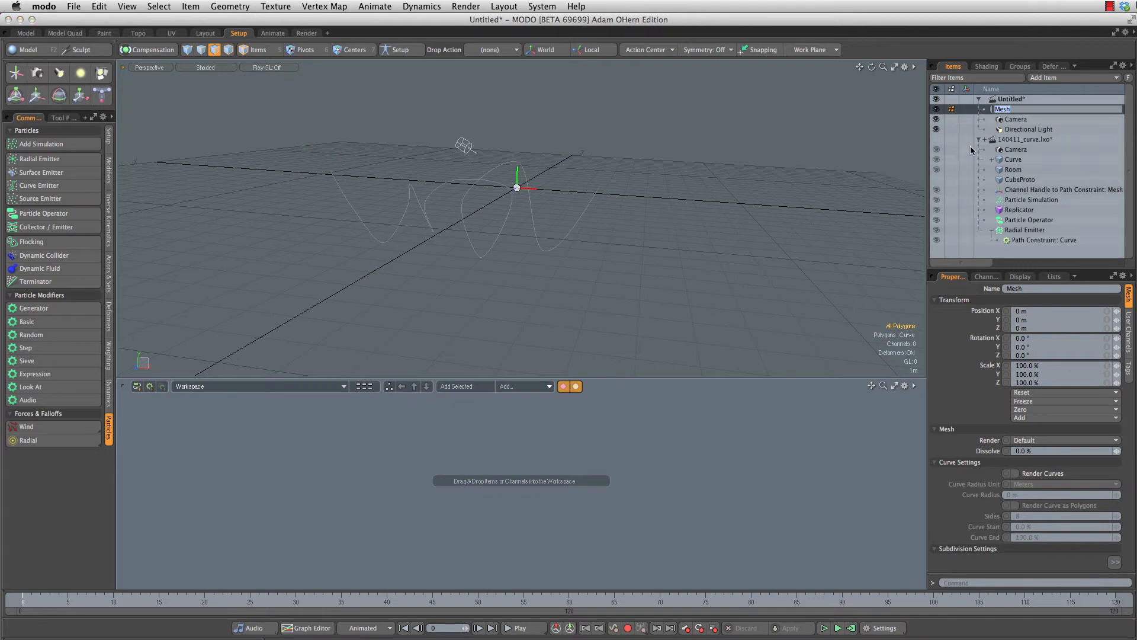
{"action": "type", "text": "curve"}
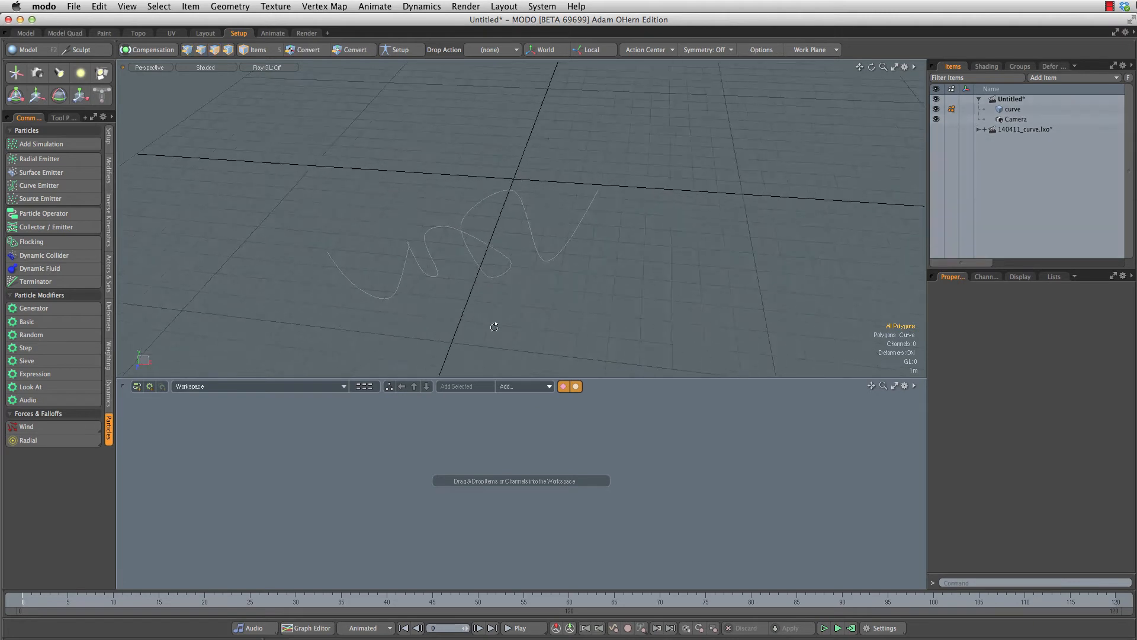
{"action": "left_click_drag", "start_coordinate": [494, 326], "coordinate": [570, 213]}
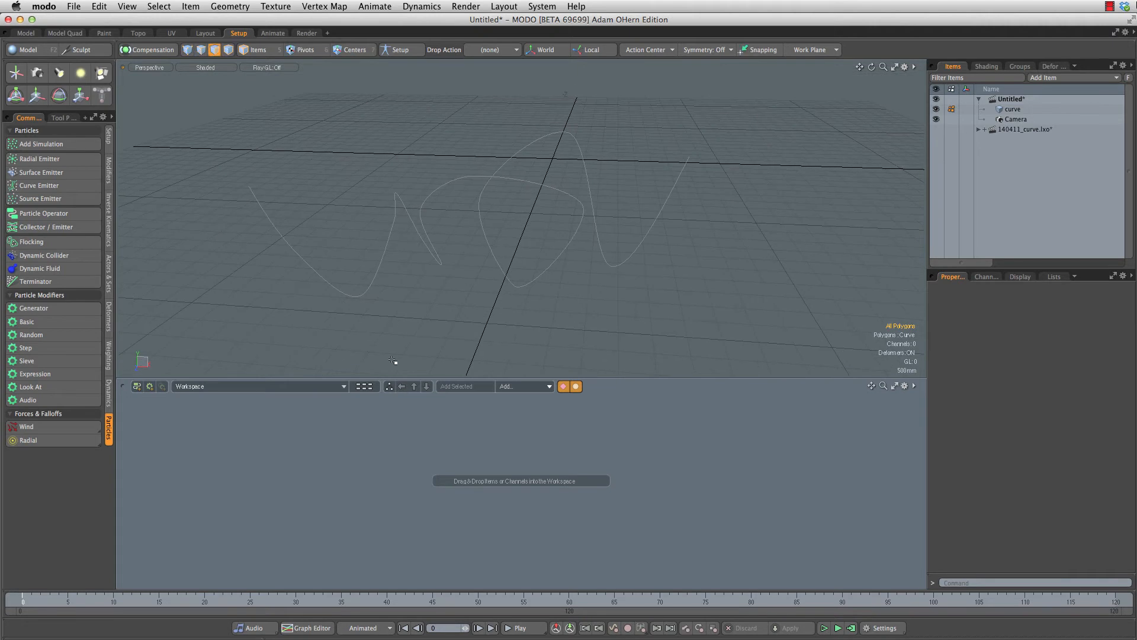
{"action": "mouse_move", "coordinate": [515, 256]}
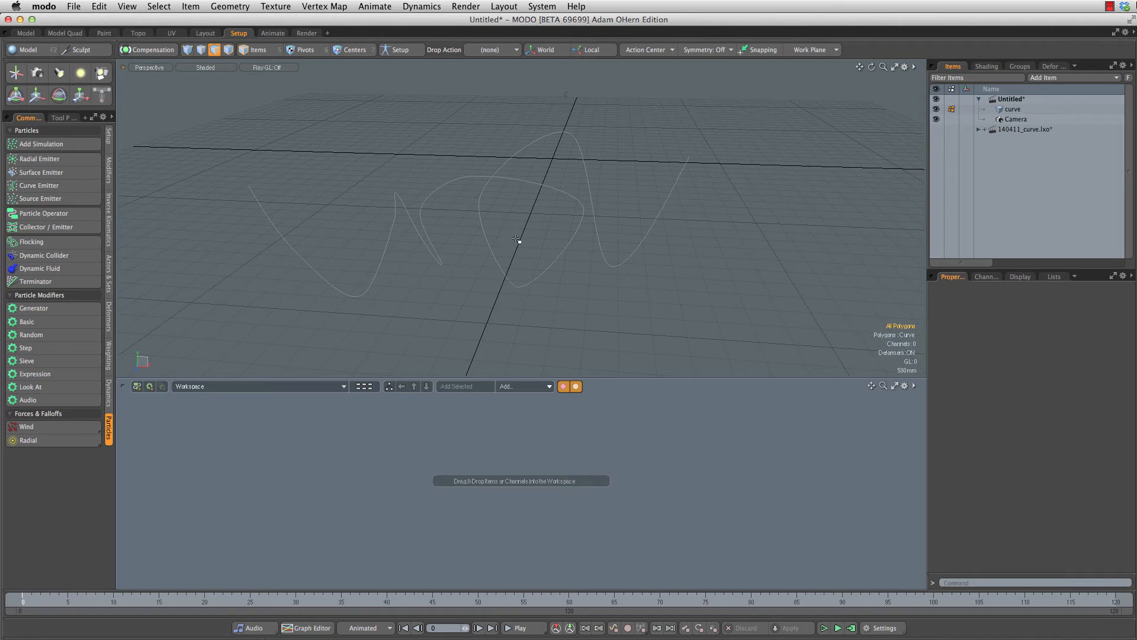
{"action": "mouse_move", "coordinate": [80, 162]}
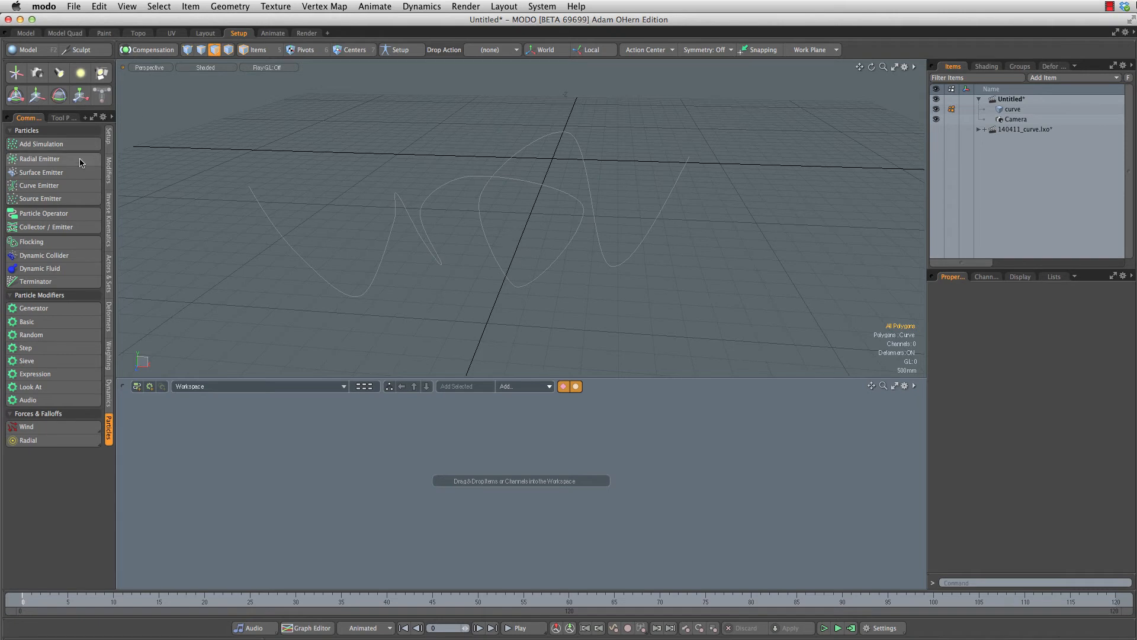
Step: Add a Radial Emitter and set its Emission Rate to 10000
{"action": "left_click", "coordinate": [39, 158]}
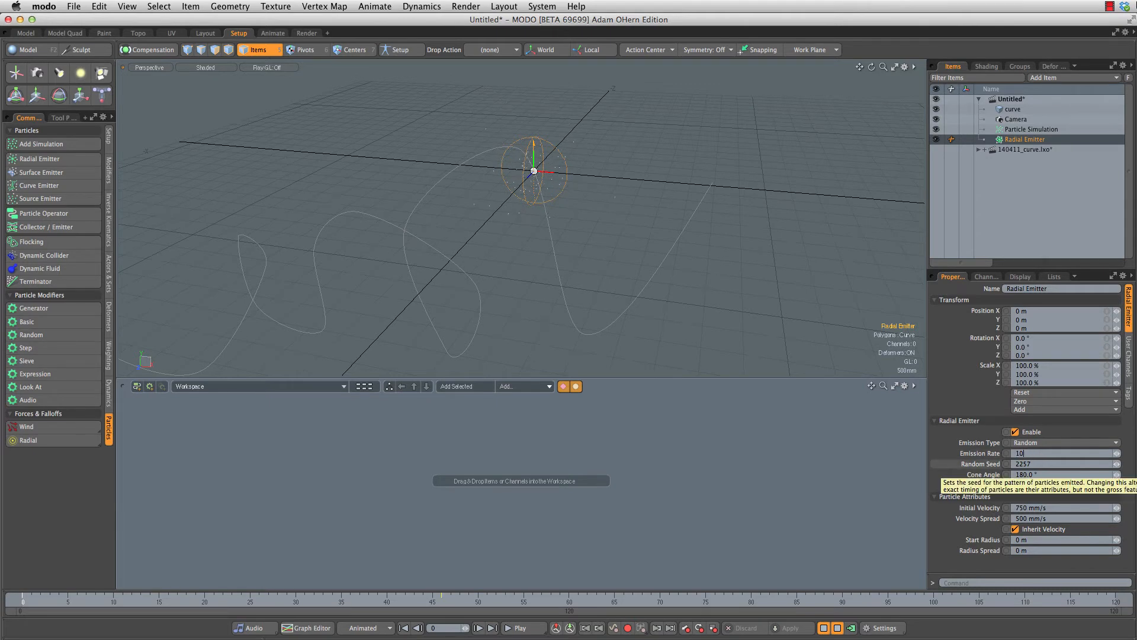
{"action": "type", "text": "10000.0"}
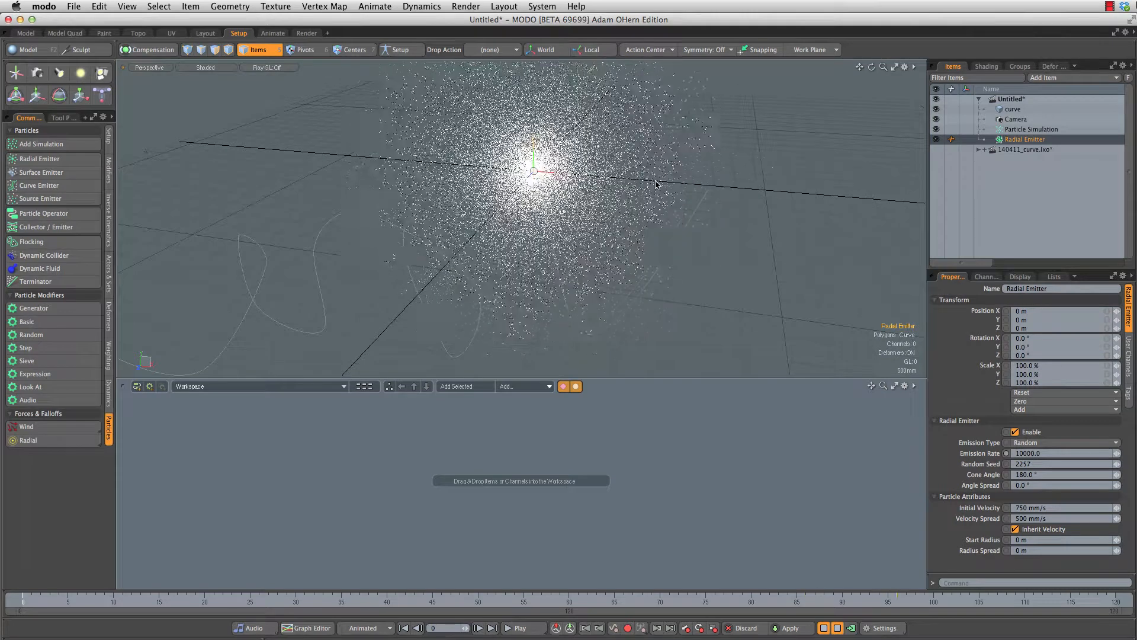
Step: Path-constrain the Radial Emitter to the curve, then reselect the emitter
{"action": "left_click", "coordinate": [1012, 109]}
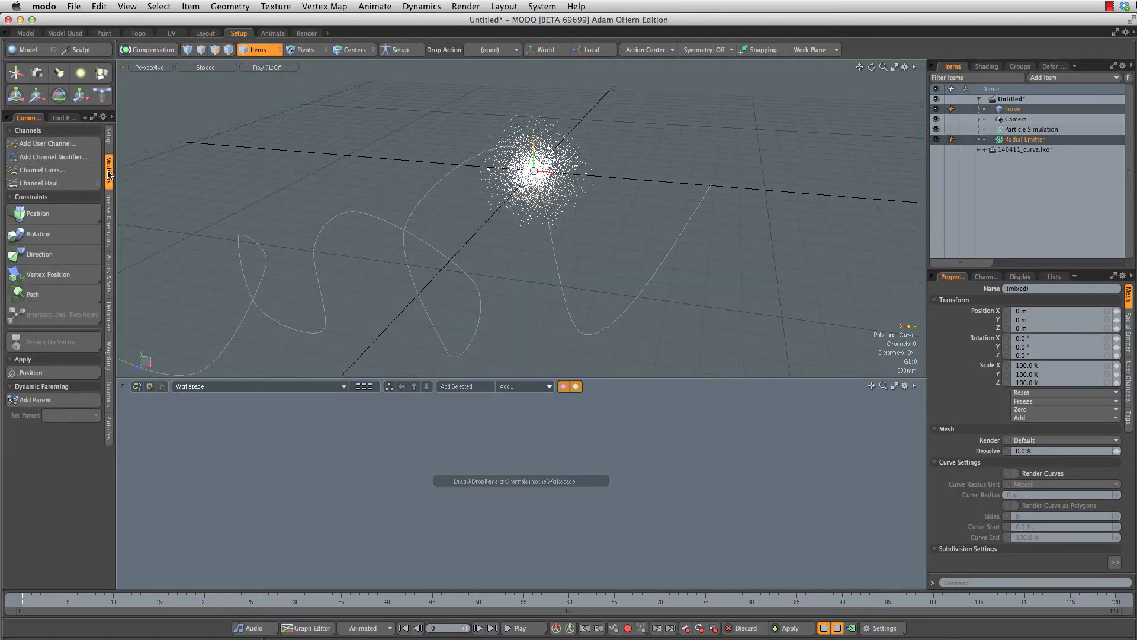
{"action": "left_click", "coordinate": [32, 294]}
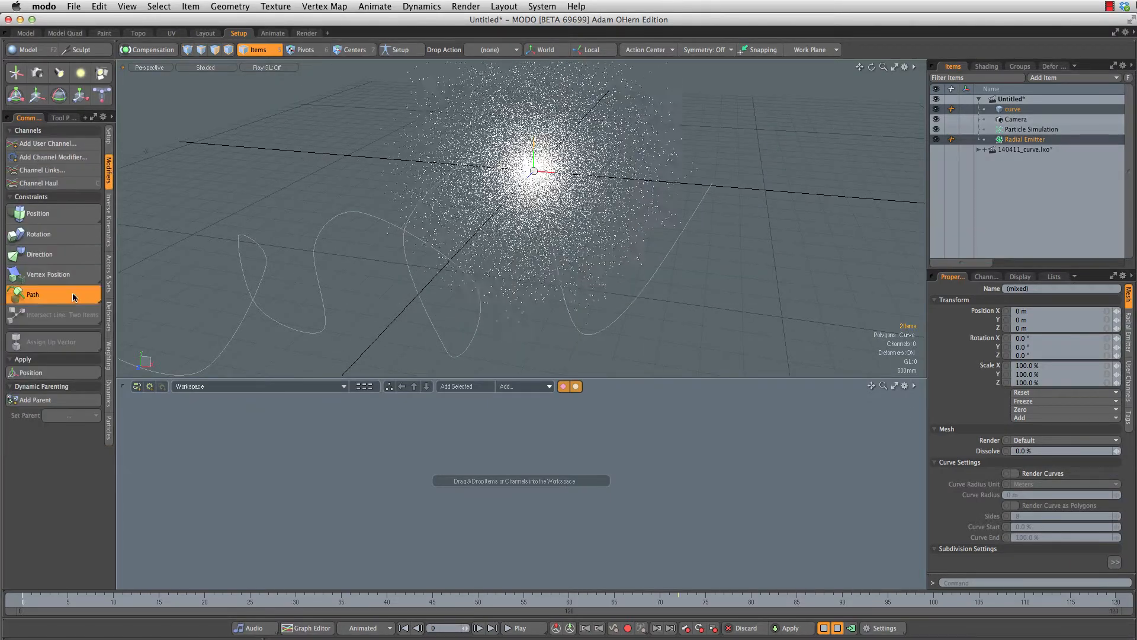
{"action": "left_click", "coordinate": [1025, 138]}
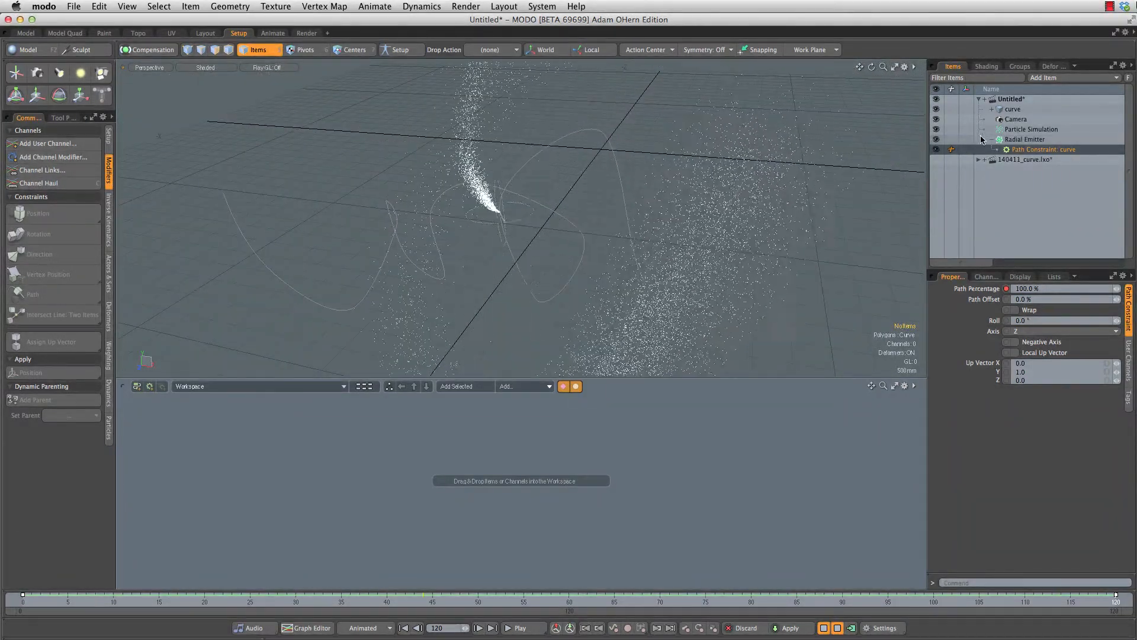
{"action": "left_click", "coordinate": [1024, 138]}
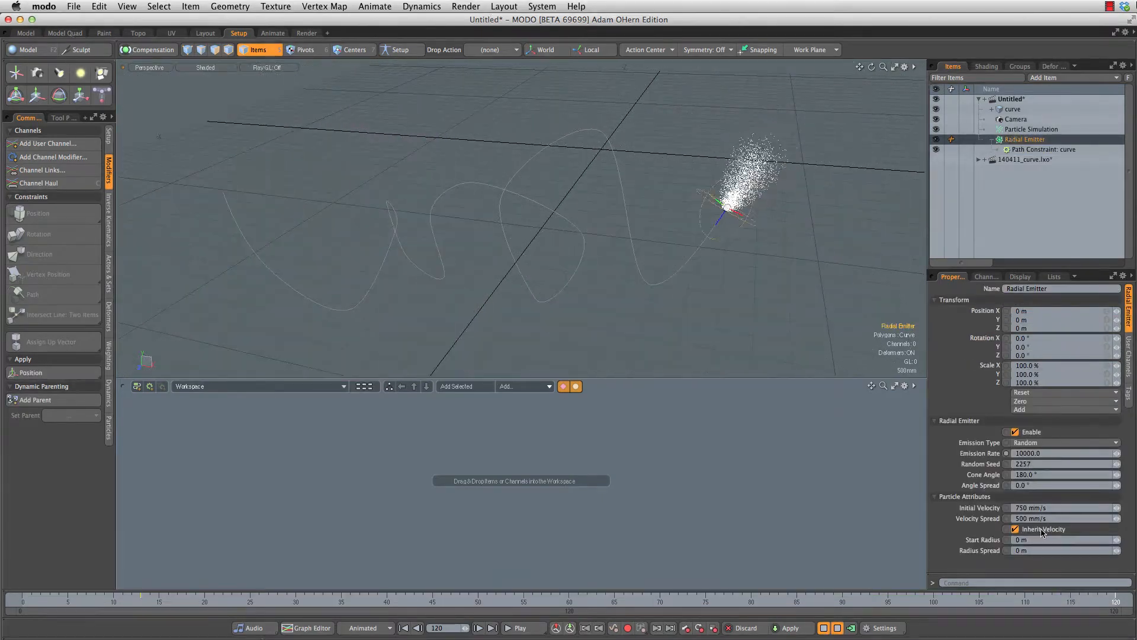
Step: Turn off the emitter's Inherit Velocity and add a Particle Operator
{"action": "left_click", "coordinate": [1014, 529]}
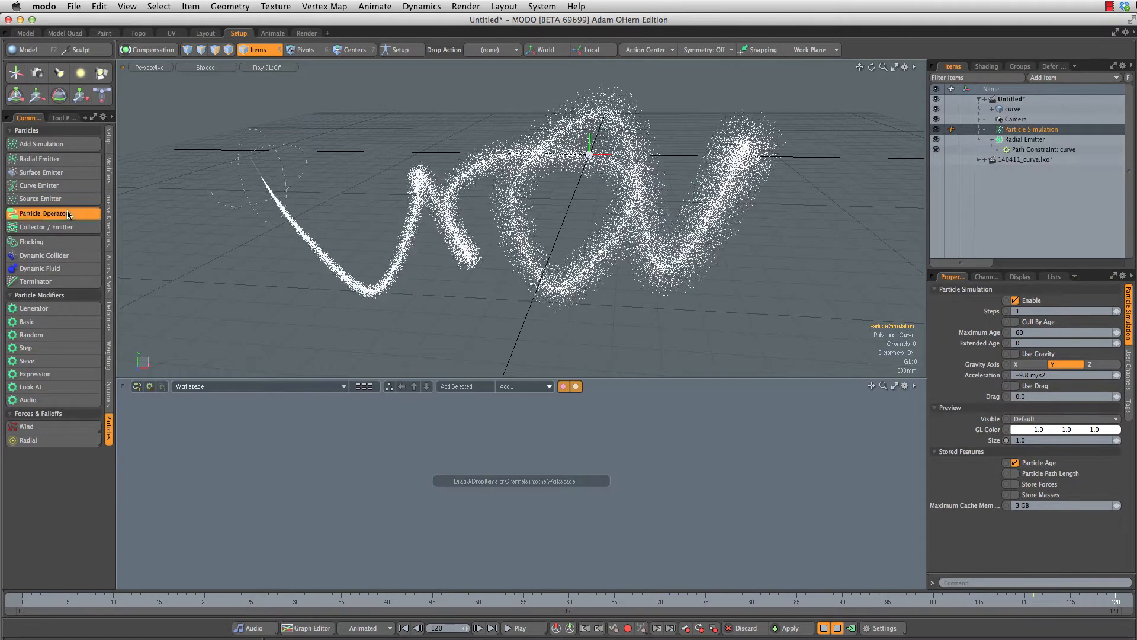
{"action": "left_click", "coordinate": [43, 213]}
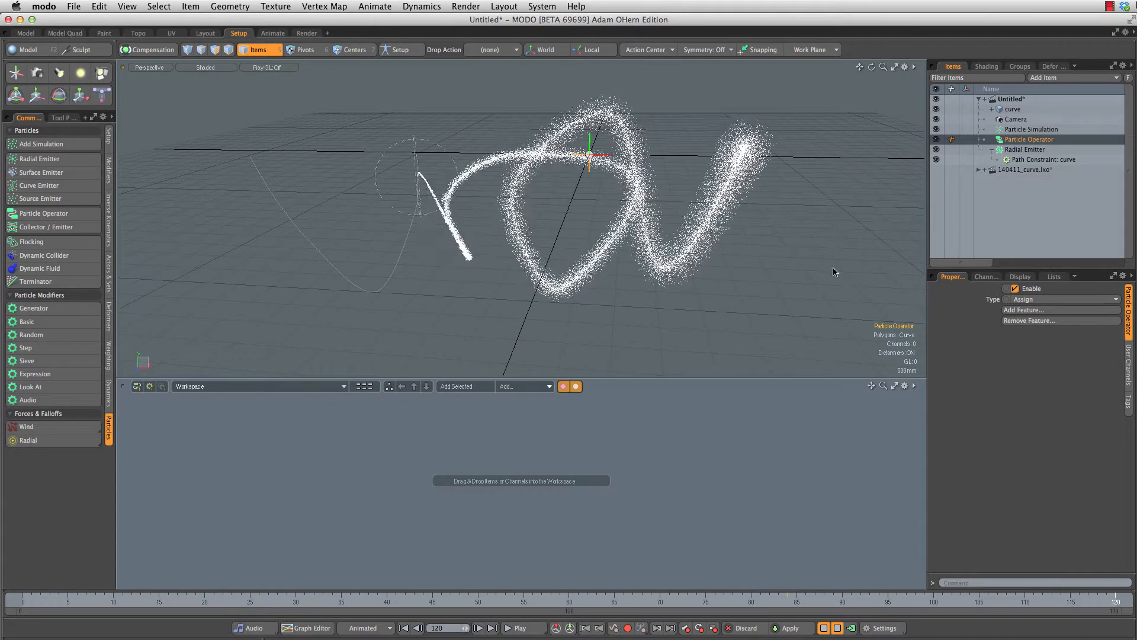
{"action": "left_click", "coordinate": [1023, 310]}
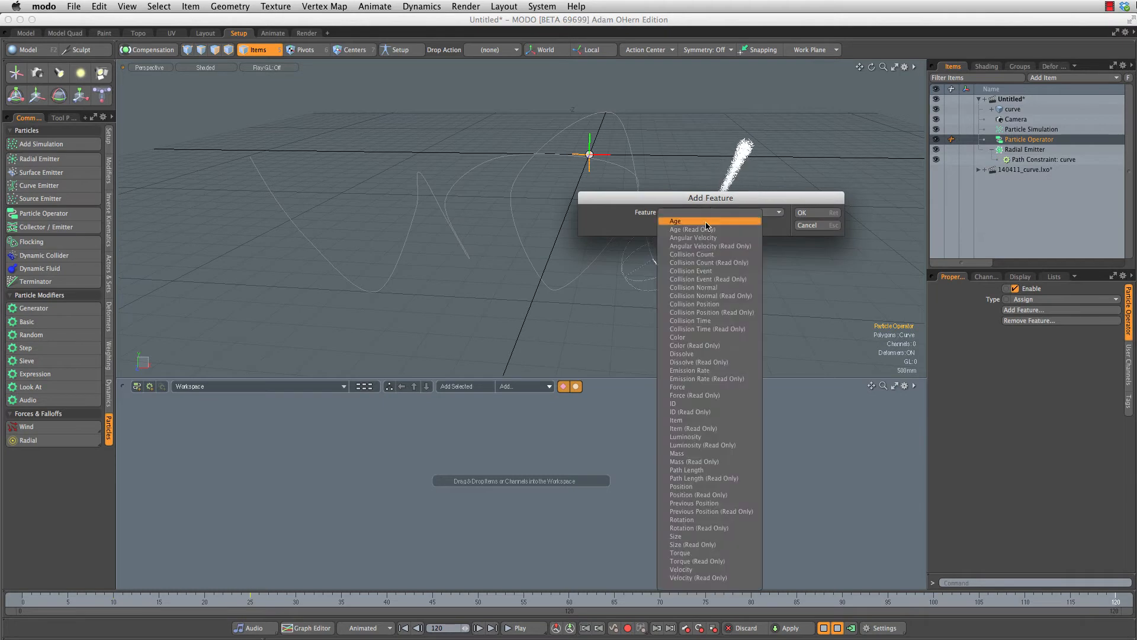
Step: Add the Age feature and connect Age to the Kill port in the schematic
{"action": "left_click", "coordinate": [675, 220]}
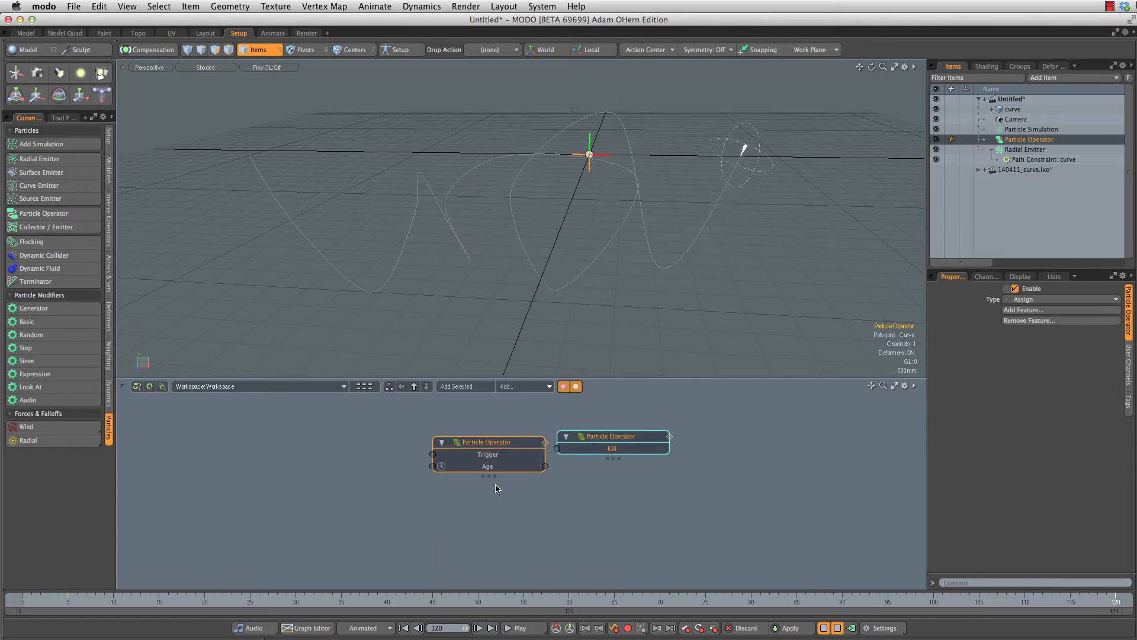
{"action": "left_click_drag", "start_coordinate": [612, 436], "coordinate": [680, 450]}
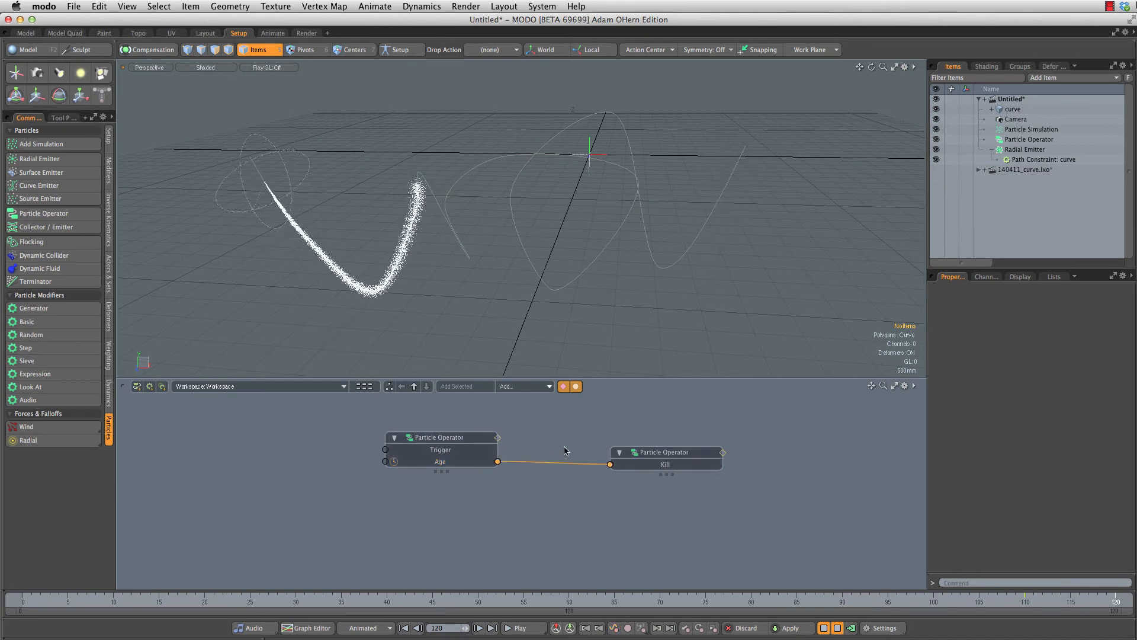
Step: Insert an 'A is greater than B' node on the Age–Kill link and set Value B to 4
{"action": "right_click", "coordinate": [553, 462]}
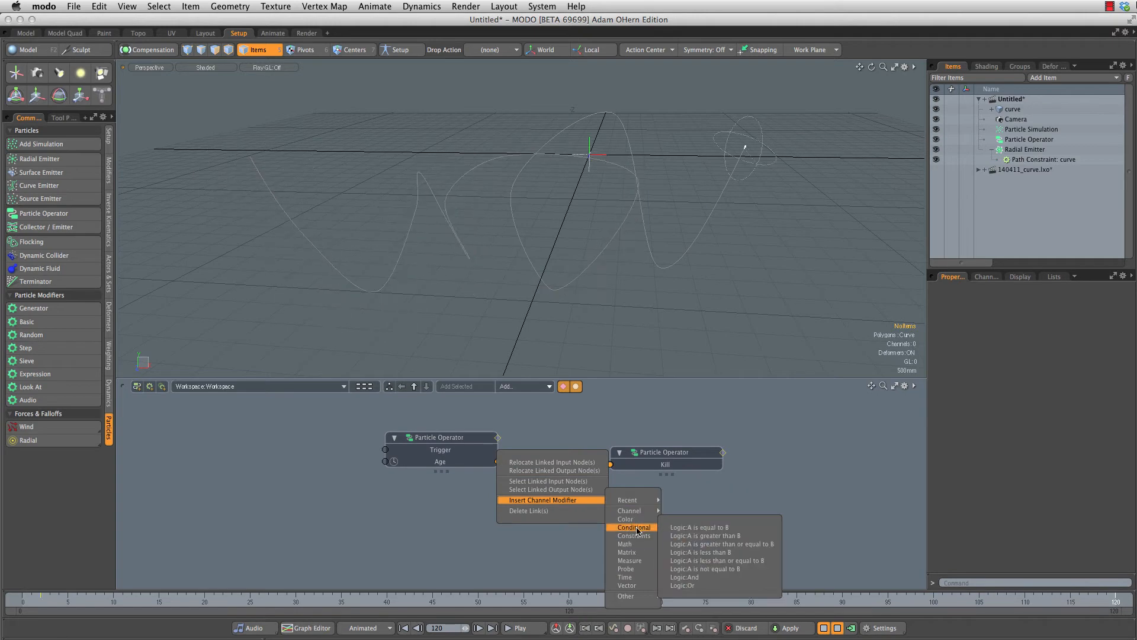
{"action": "mouse_move", "coordinate": [719, 535]}
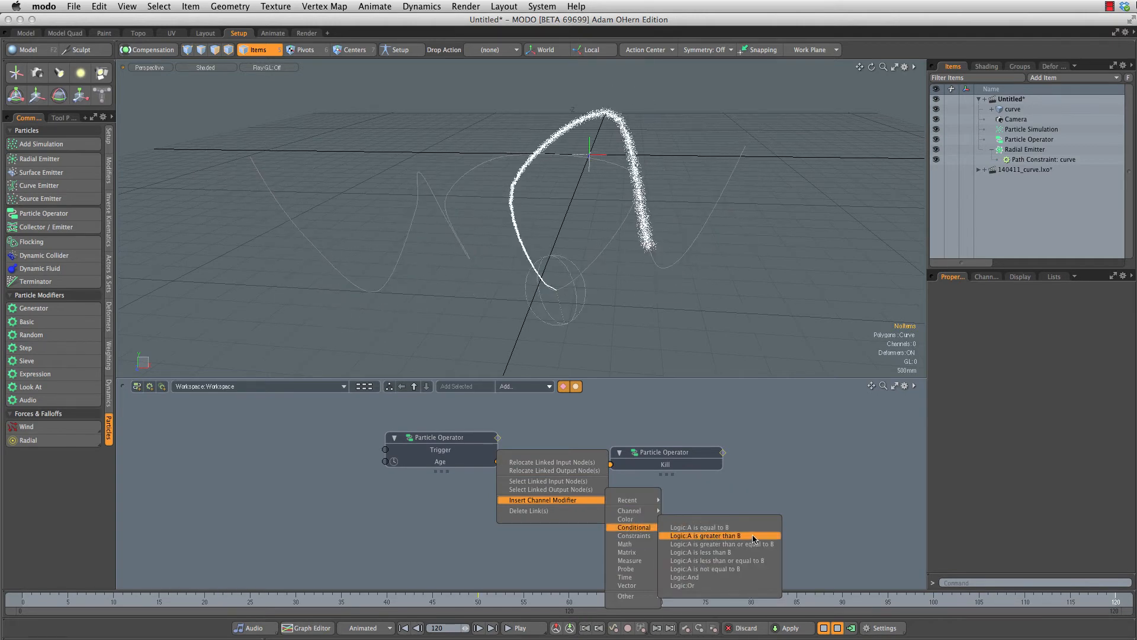
{"action": "left_click", "coordinate": [701, 535]}
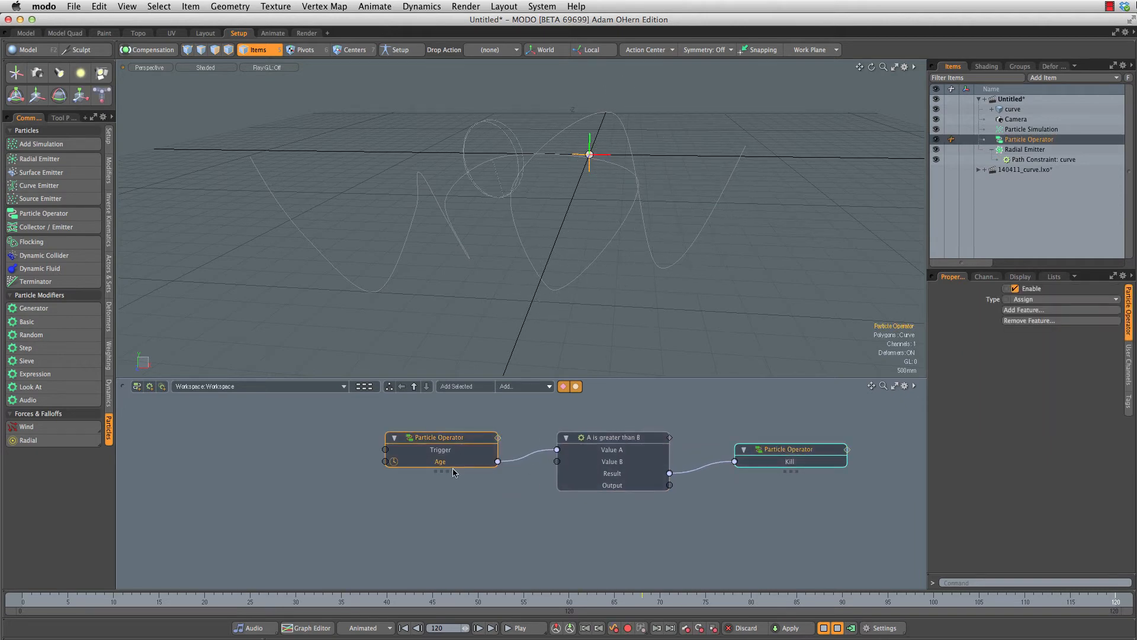
{"action": "left_click", "coordinate": [614, 436]}
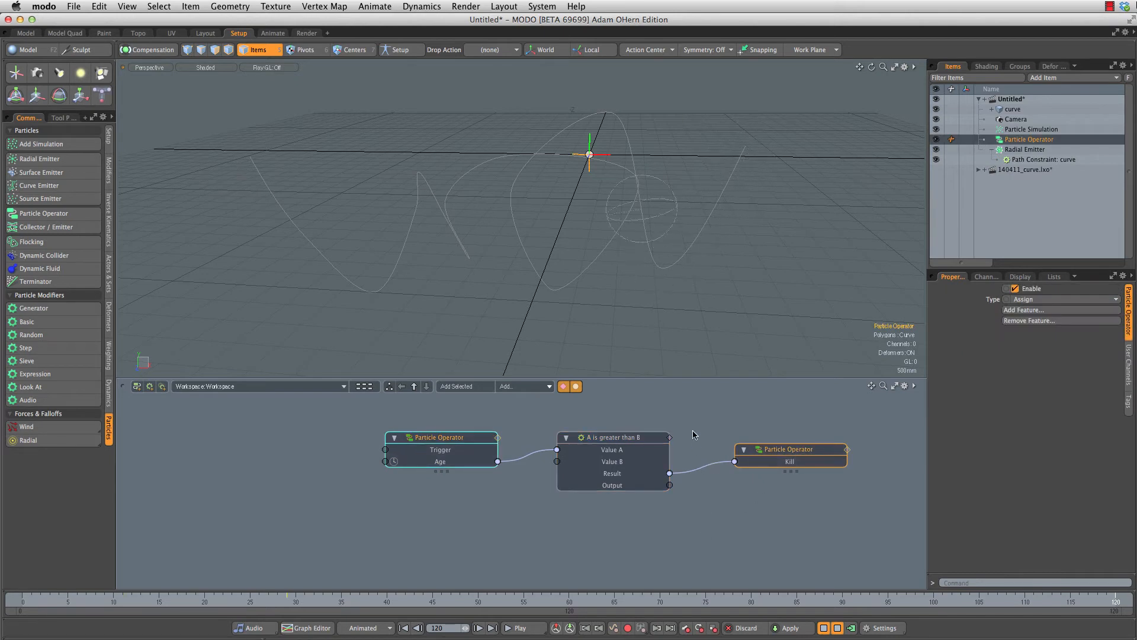
{"action": "left_click", "coordinate": [614, 436]}
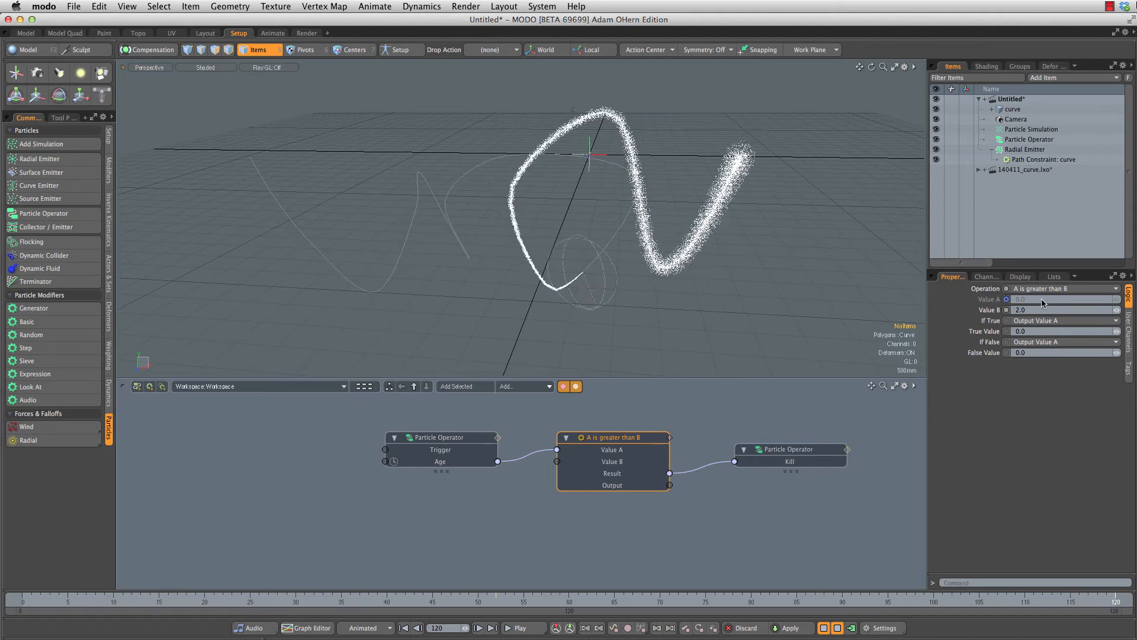
{"action": "type", "text": "4.0"}
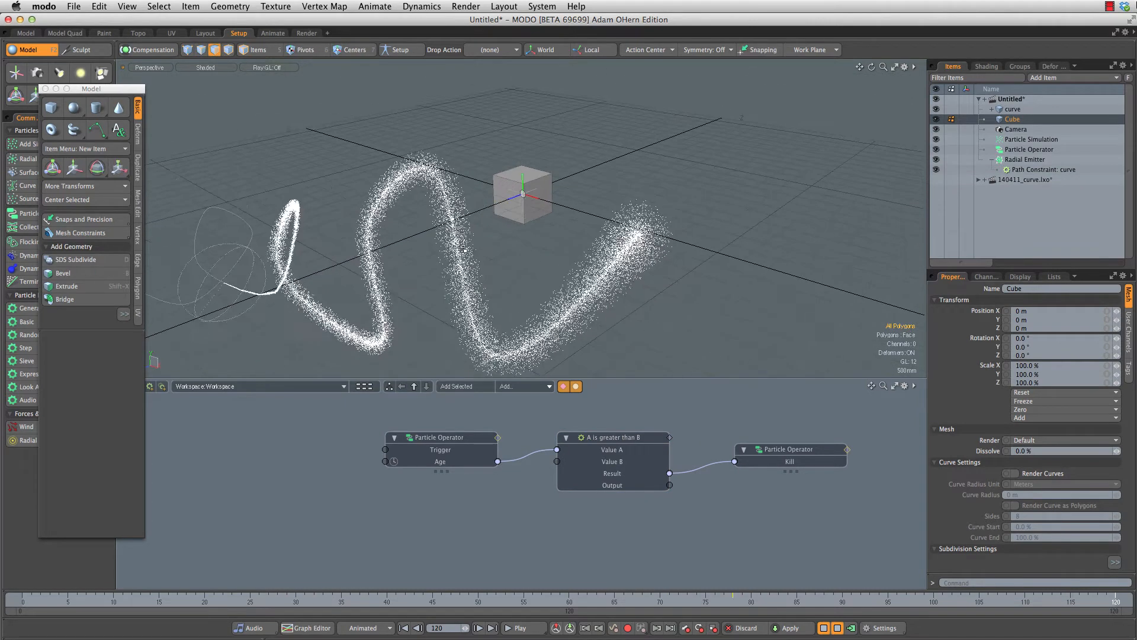
Step: Switch the cube to the Scale tool and enter a scale value of 3
{"action": "left_click", "coordinate": [117, 167]}
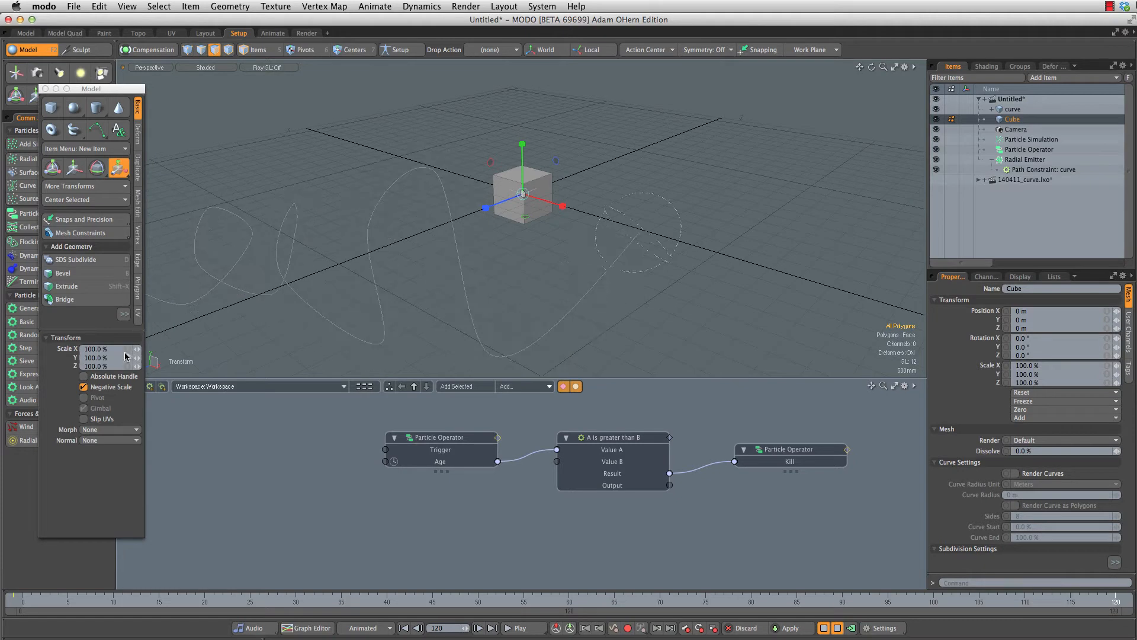
{"action": "type", "text": "3"}
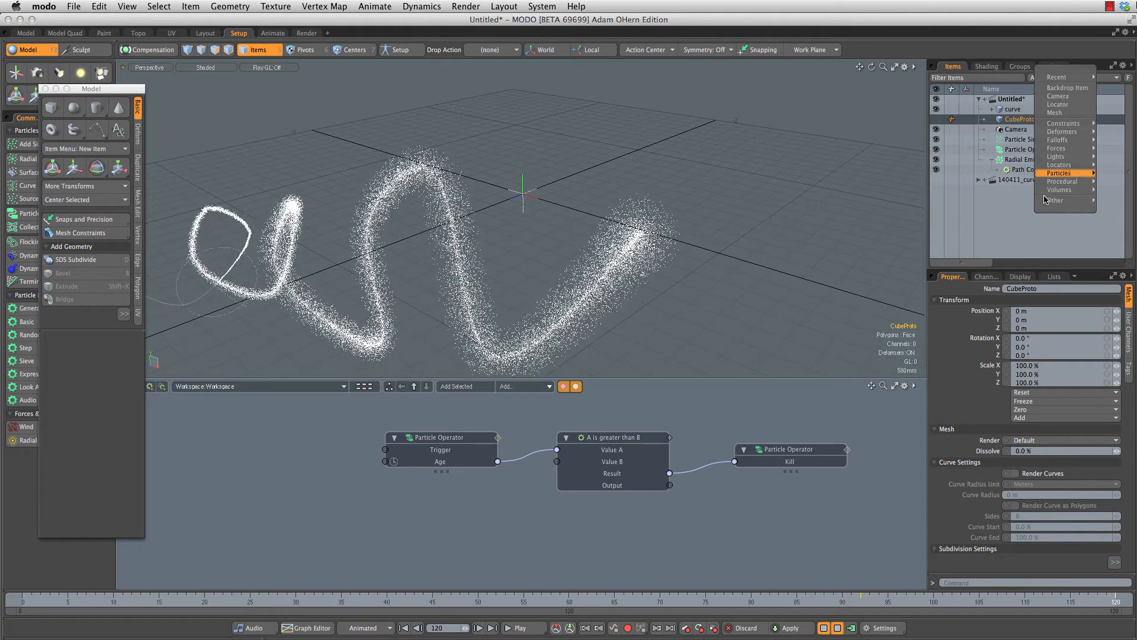
{"action": "mouse_move", "coordinate": [1060, 172]}
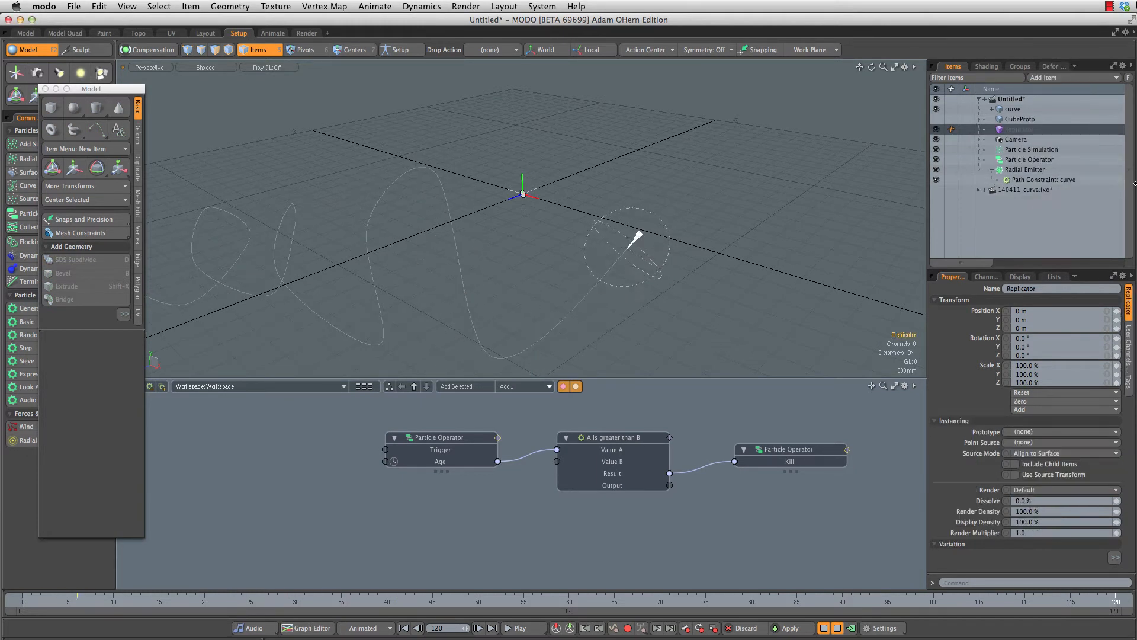
Step: Set the Replicator's Prototype to CubeProto and Point Source to Particle Simulation
{"action": "left_click", "coordinate": [1063, 432]}
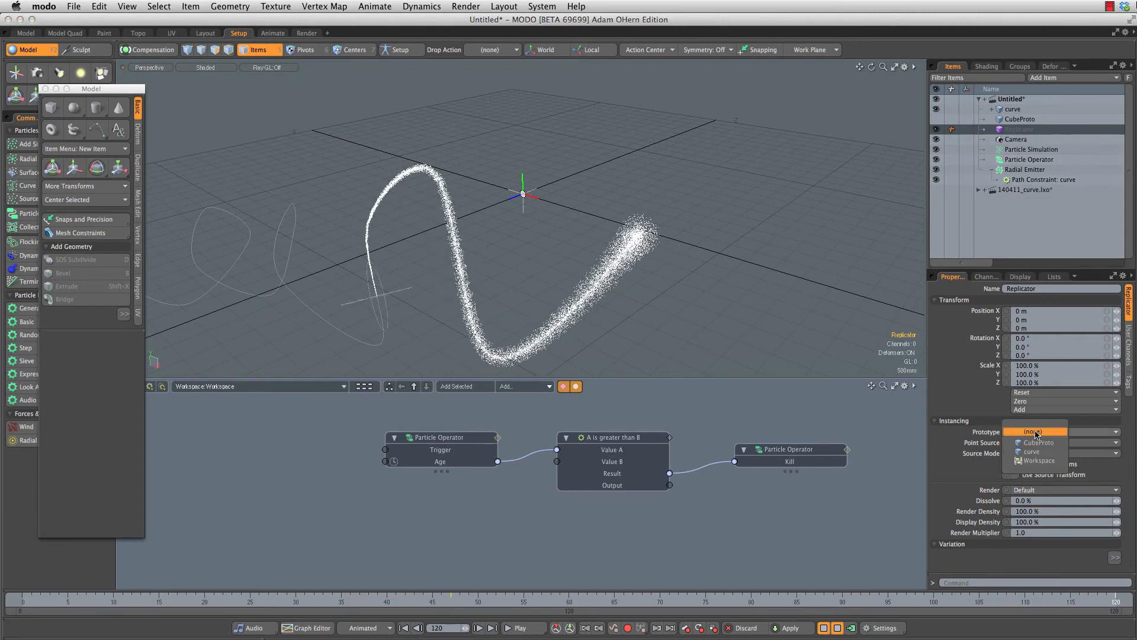
{"action": "left_click", "coordinate": [1037, 442]}
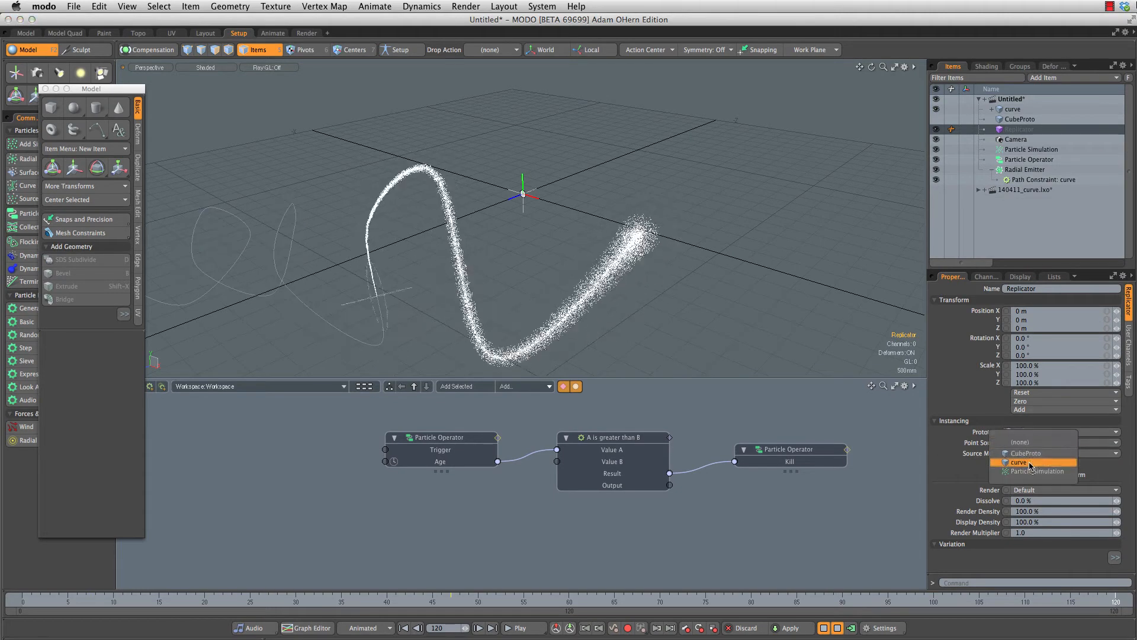
{"action": "left_click", "coordinate": [1021, 462]}
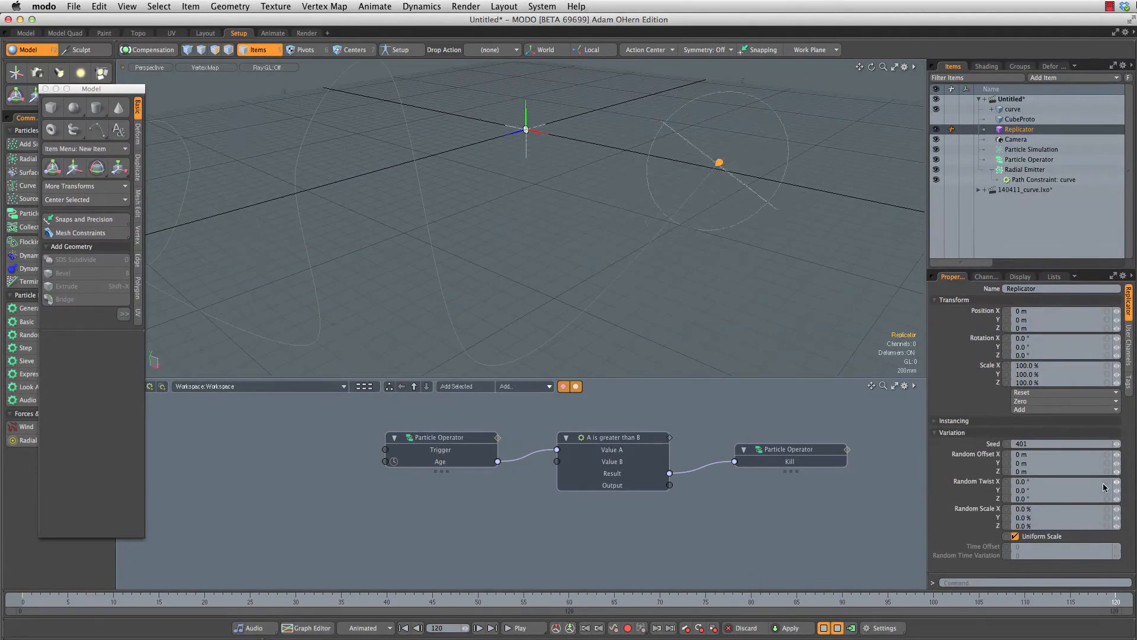
Step: Set the Replicator's Random Twist to 90.0 and Random Scale to 10%
{"action": "left_click", "coordinate": [1059, 490]}
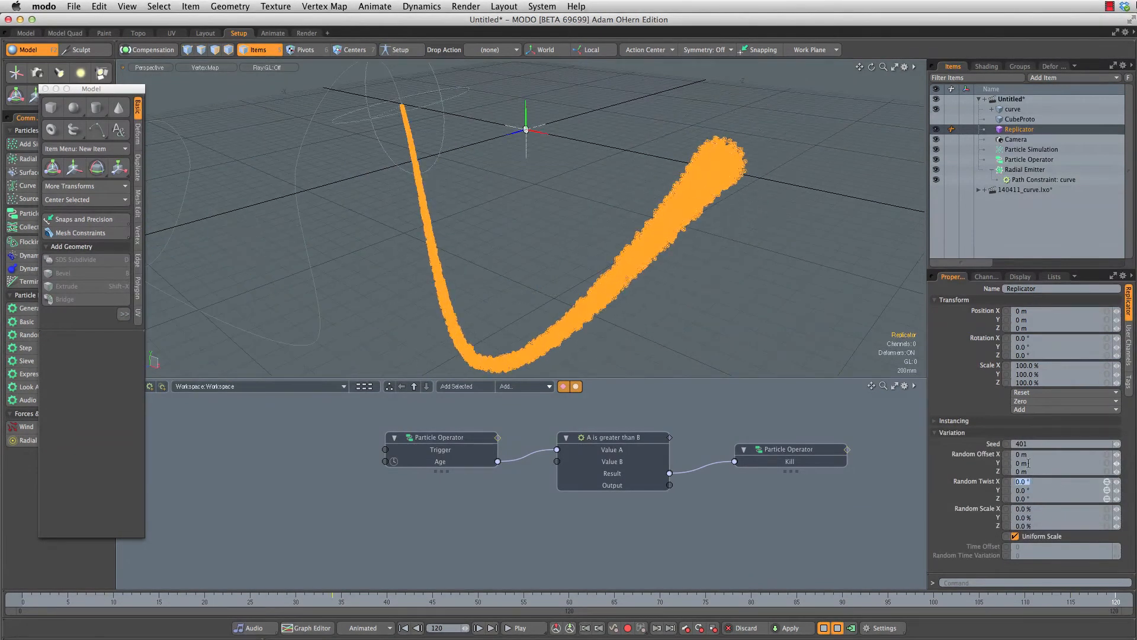
{"action": "type", "text": "90.0"}
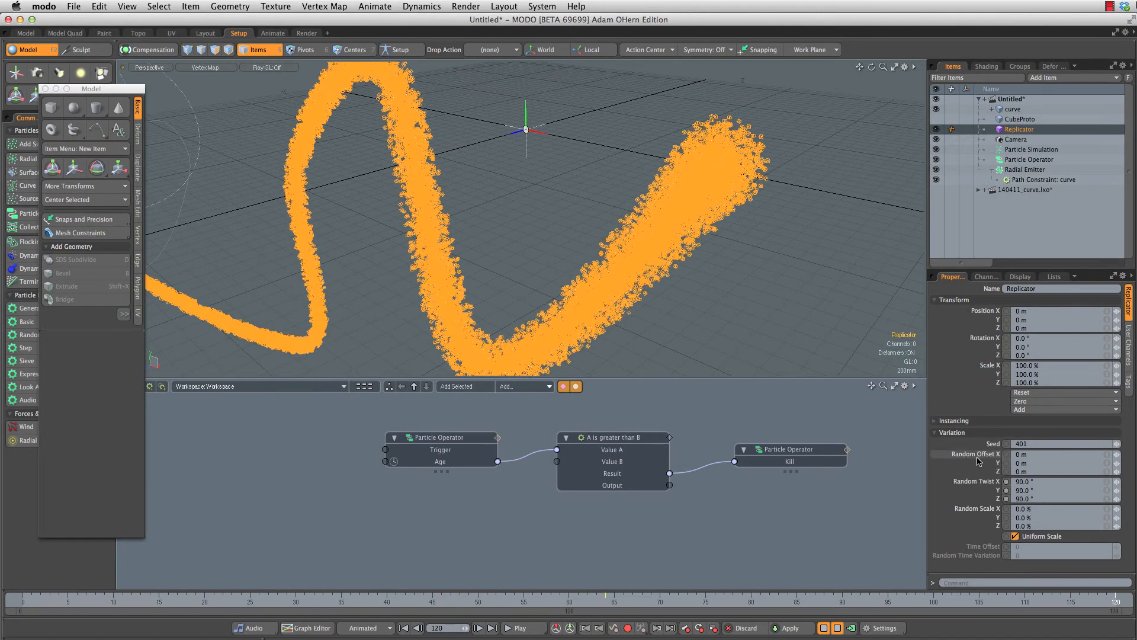
{"action": "left_click", "coordinate": [1059, 508]}
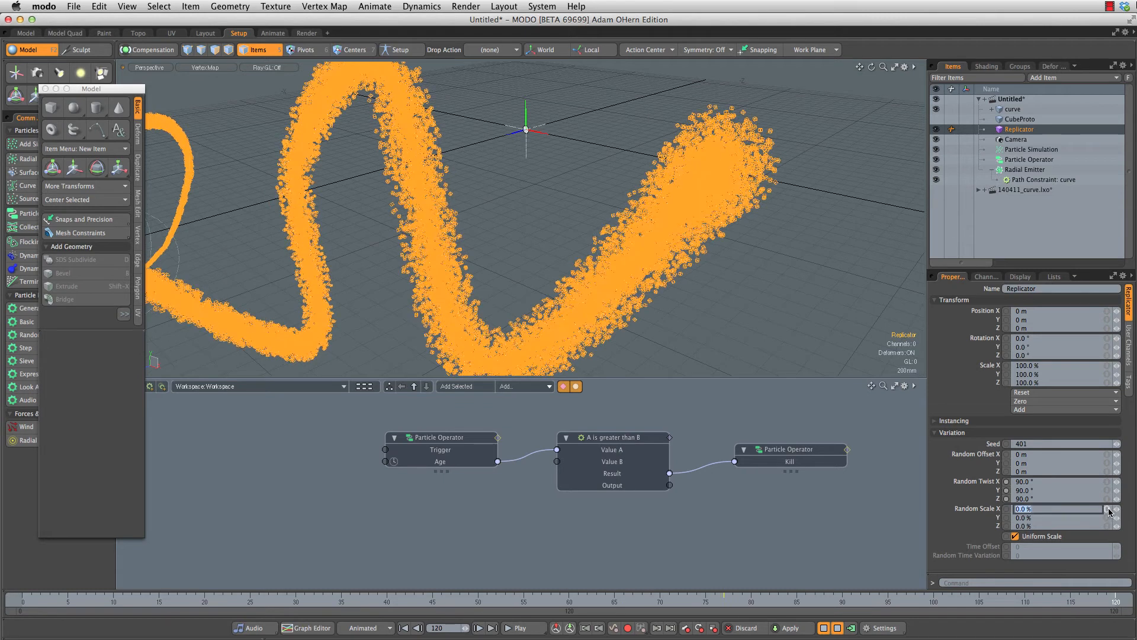
{"action": "type", "text": "10"}
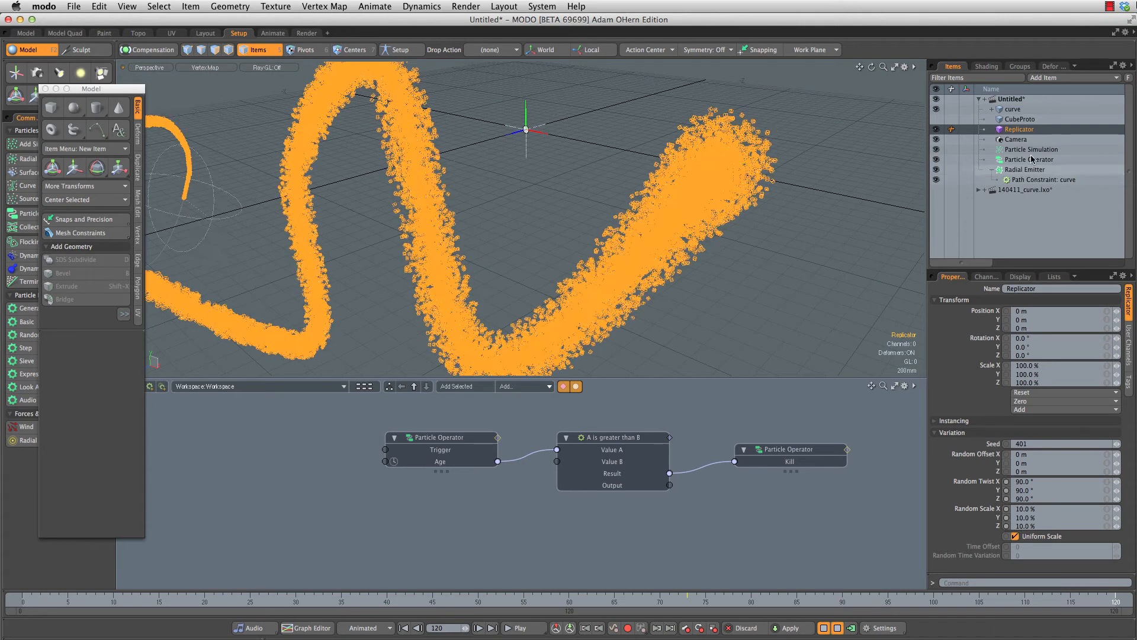
Step: Add a Size feature to the Particle Operator, with Add to Schematic enabled
{"action": "left_click", "coordinate": [1028, 159]}
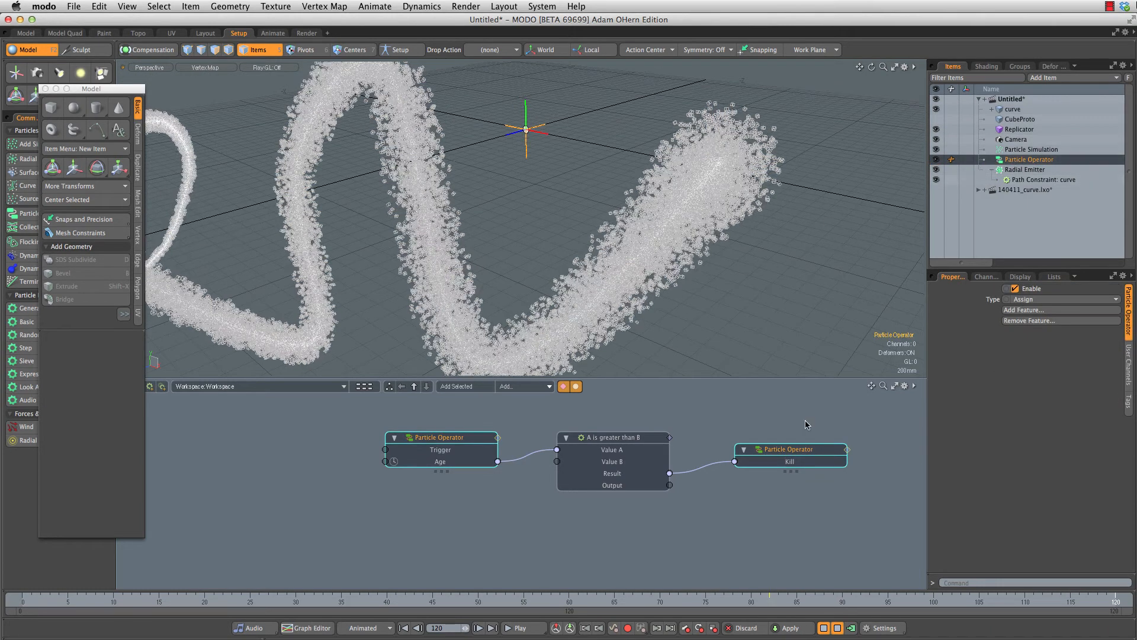
{"action": "left_click", "coordinate": [1024, 309]}
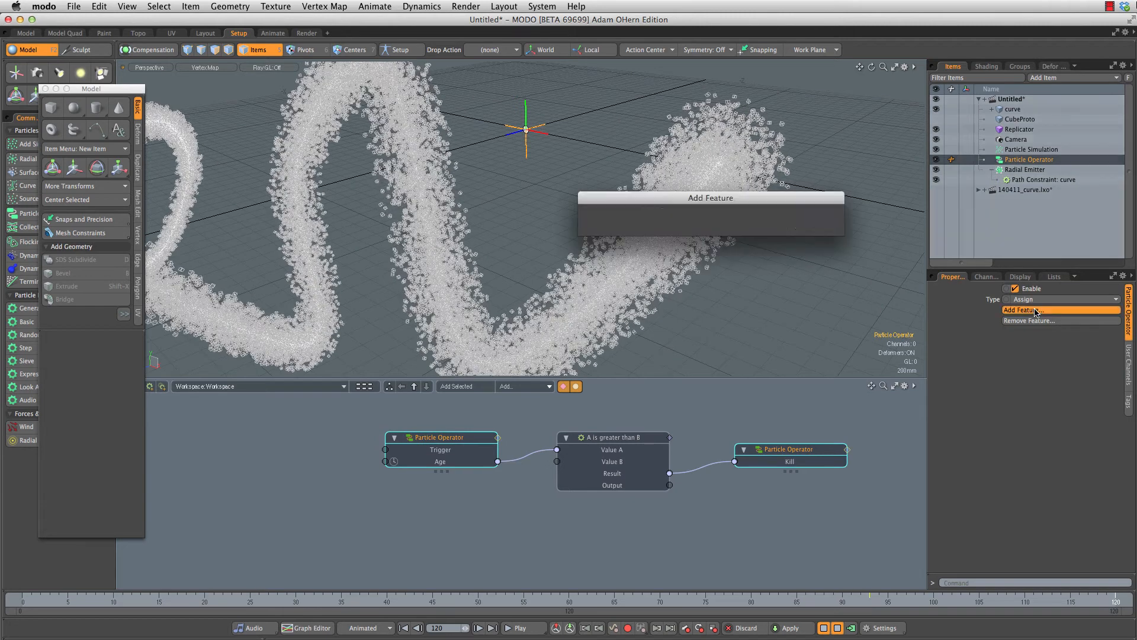
{"action": "left_click", "coordinate": [1023, 310]}
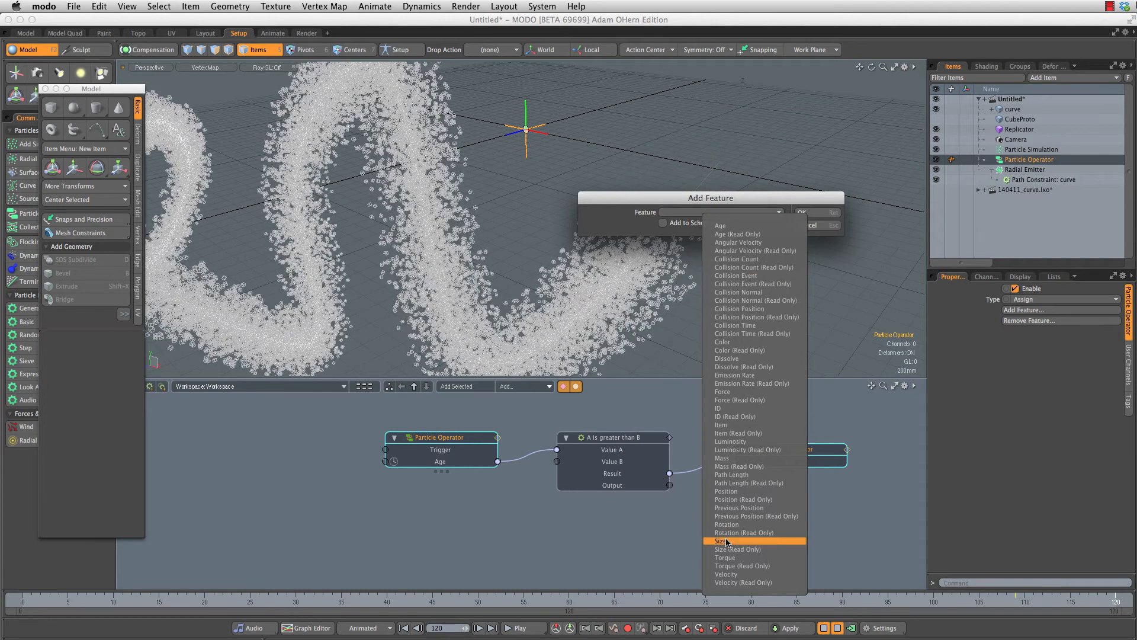
{"action": "left_click", "coordinate": [726, 541]}
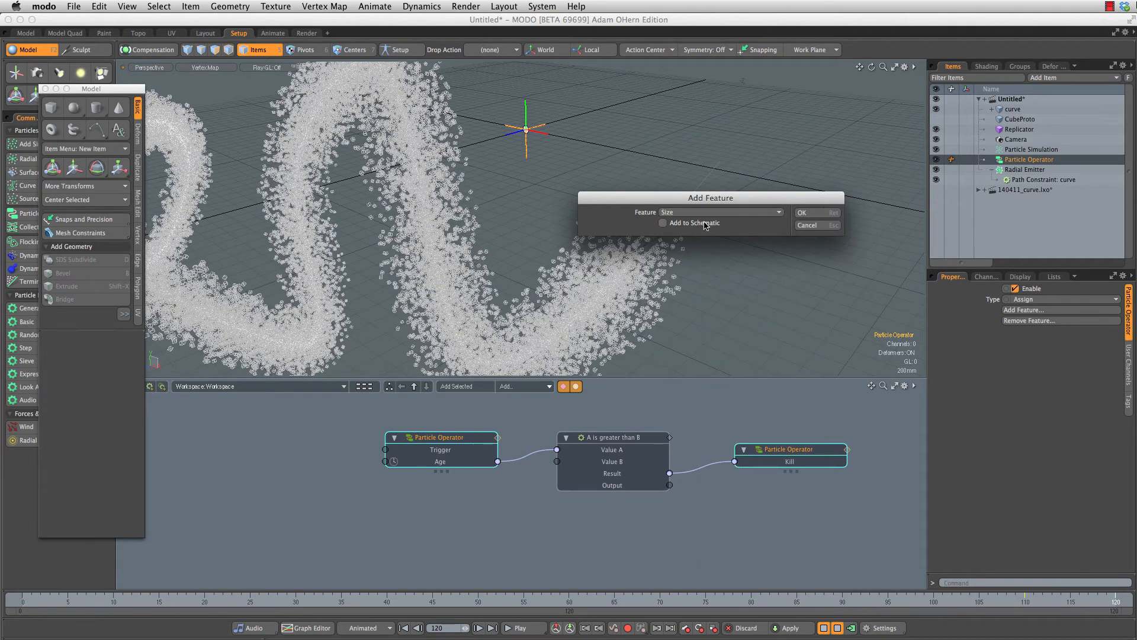
{"action": "left_click", "coordinate": [801, 213]}
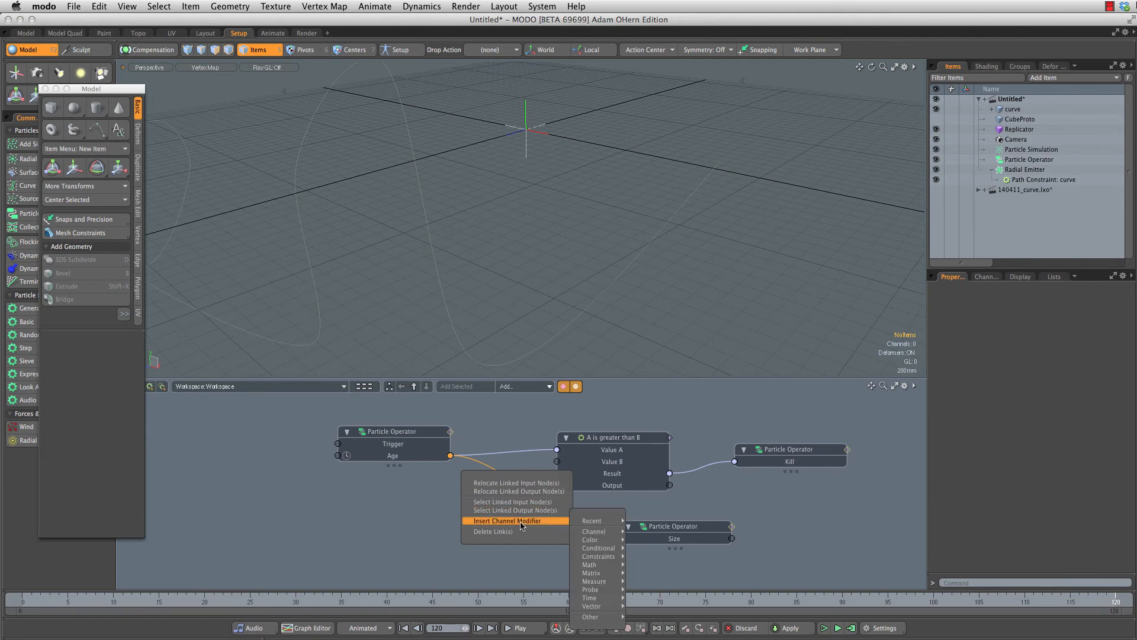
{"action": "mouse_move", "coordinate": [598, 556]}
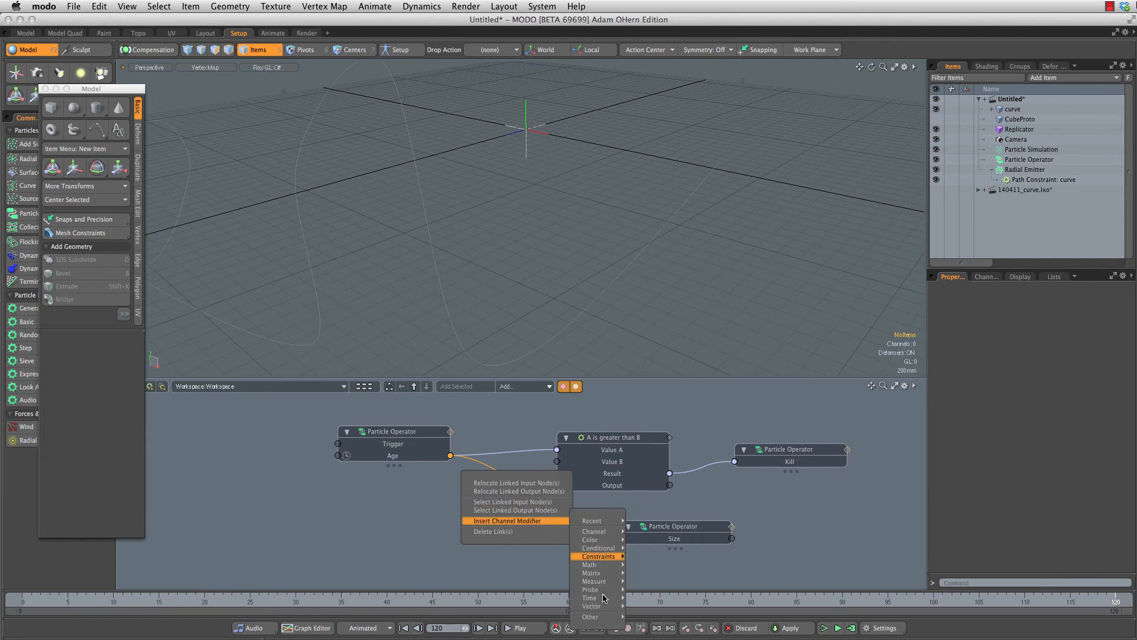
{"action": "mouse_move", "coordinate": [590, 617]}
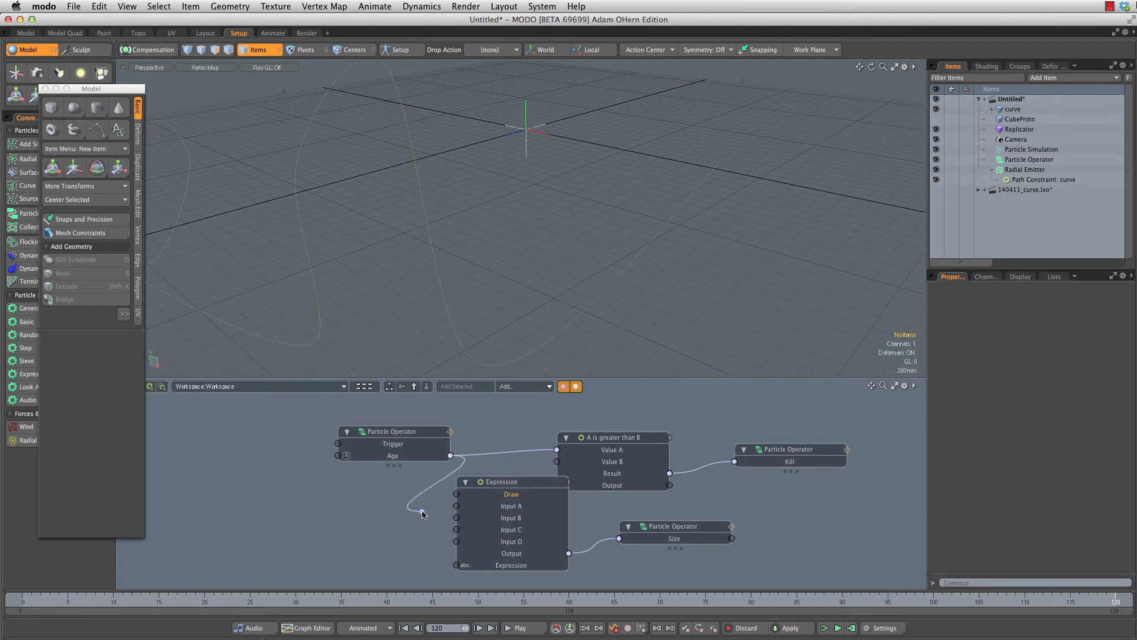
Step: Enter an age-based formula in the schematic's Expression node that feeds particle Size
{"action": "left_click", "coordinate": [499, 481]}
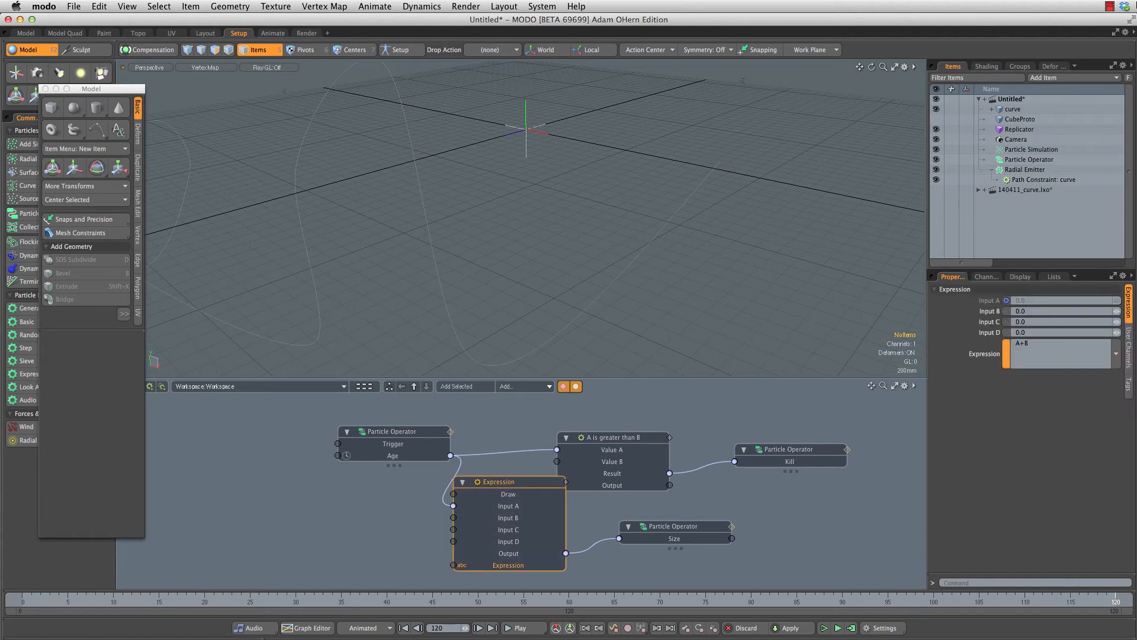
{"action": "double_click", "coordinate": [509, 564]}
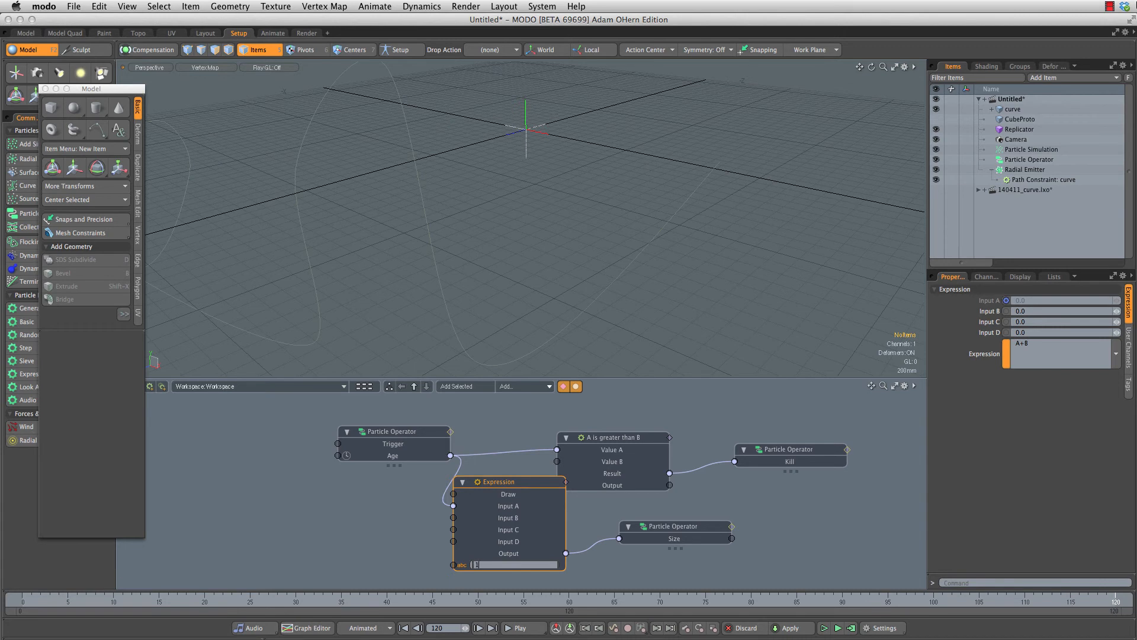
{"action": "type", "text": "-A/5"}
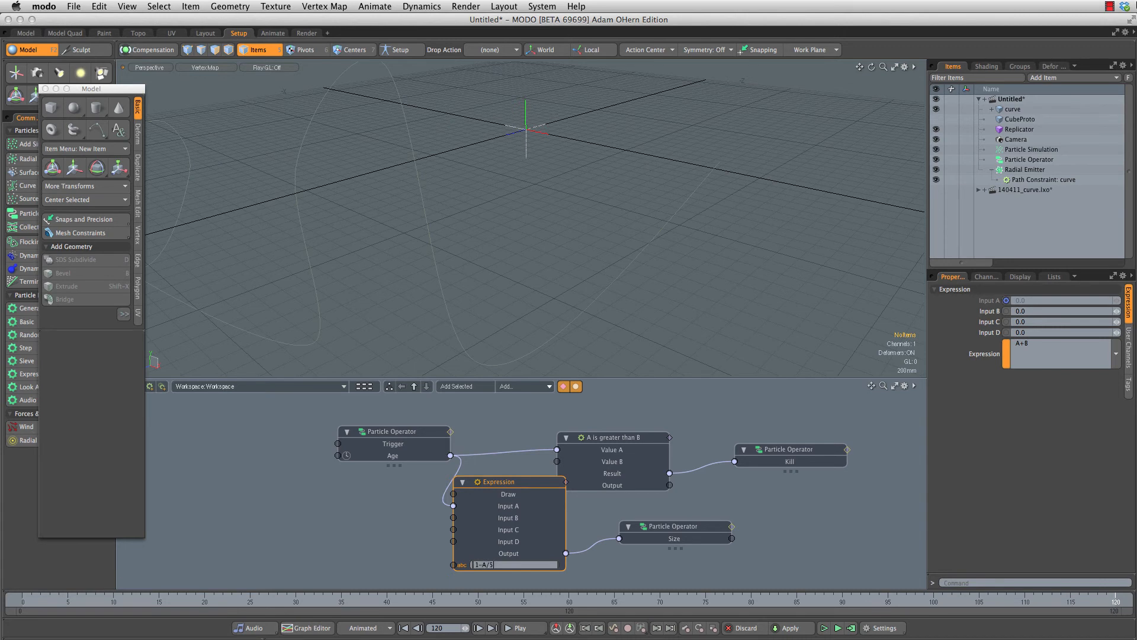
{"action": "key", "text": "Return"}
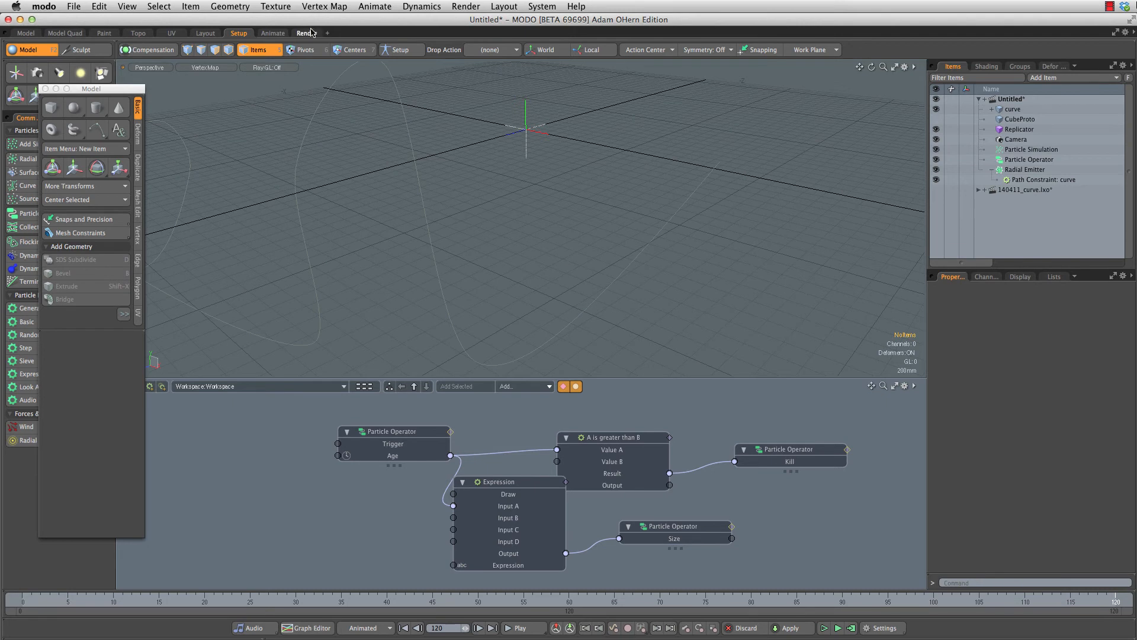
Step: Switch to the Render layout and start a preview render of the particle trail
{"action": "left_click", "coordinate": [305, 33]}
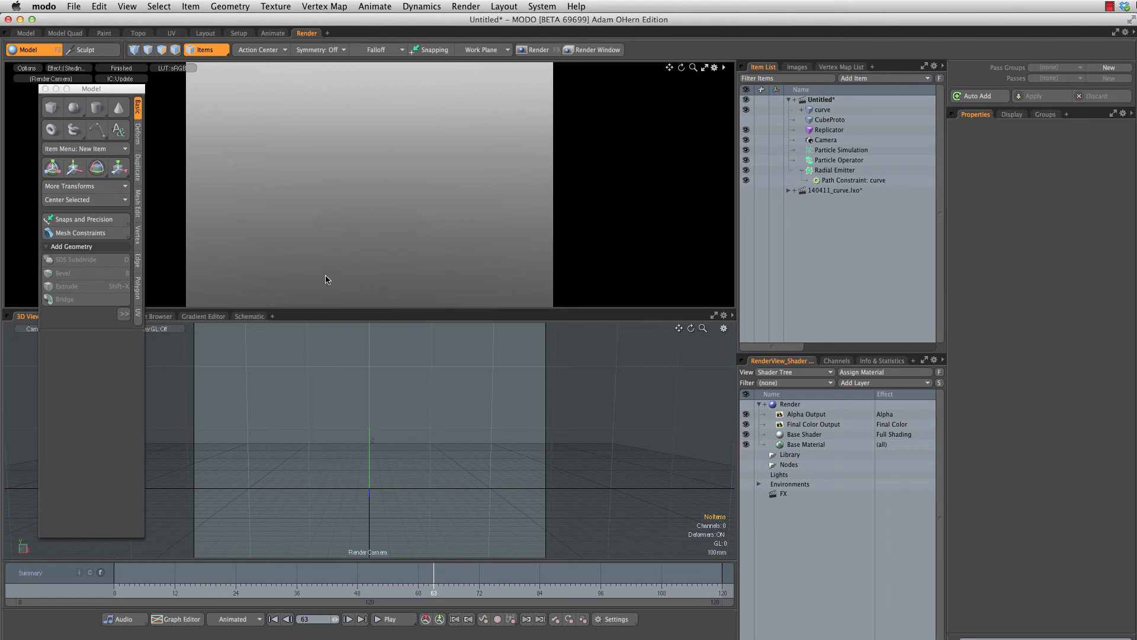
{"action": "mouse_move", "coordinate": [337, 276]}
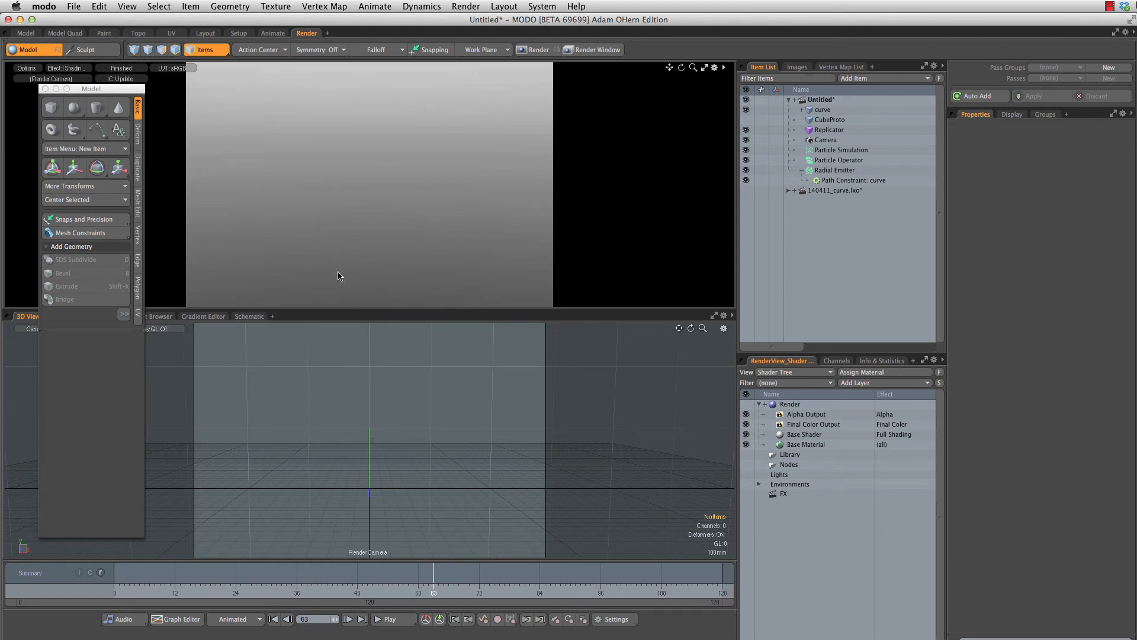
{"action": "left_click", "coordinate": [422, 6]}
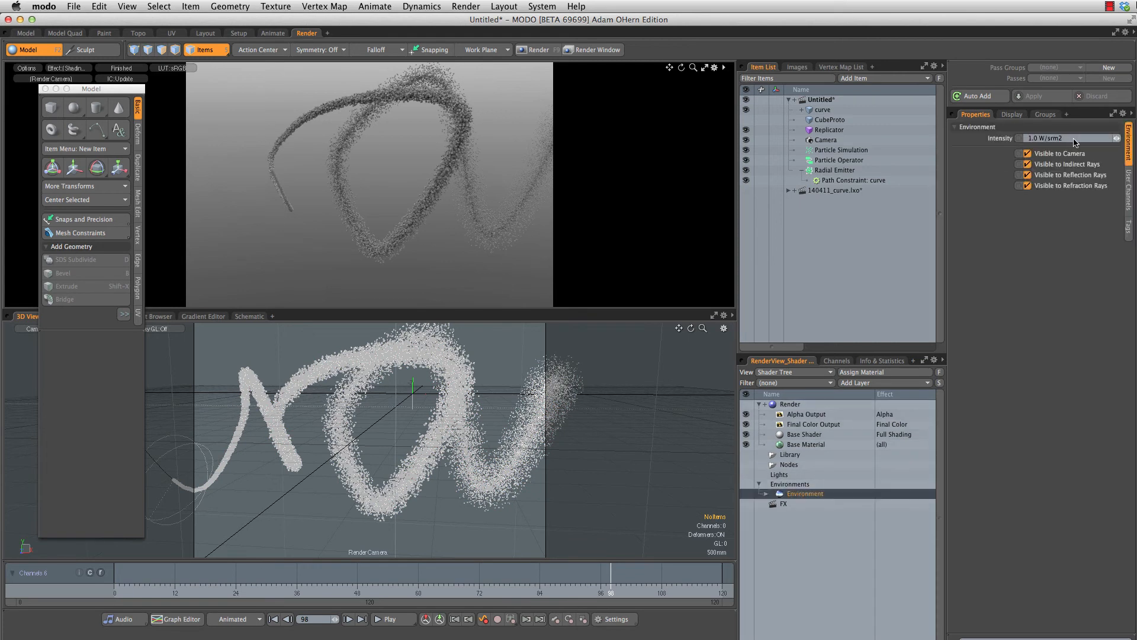
Step: Set the environment Intensity to 0.01 and select the CubeProto mesh
{"action": "type", "text": ".01"}
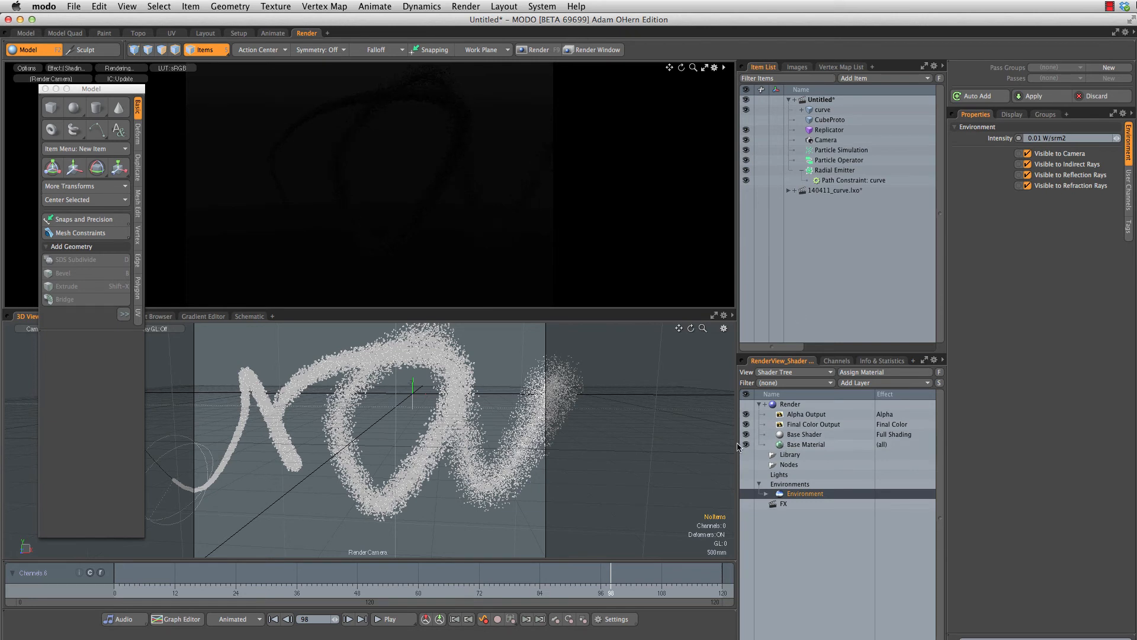
{"action": "left_click", "coordinate": [829, 120]}
{"action": "type", "text": "Cu"}
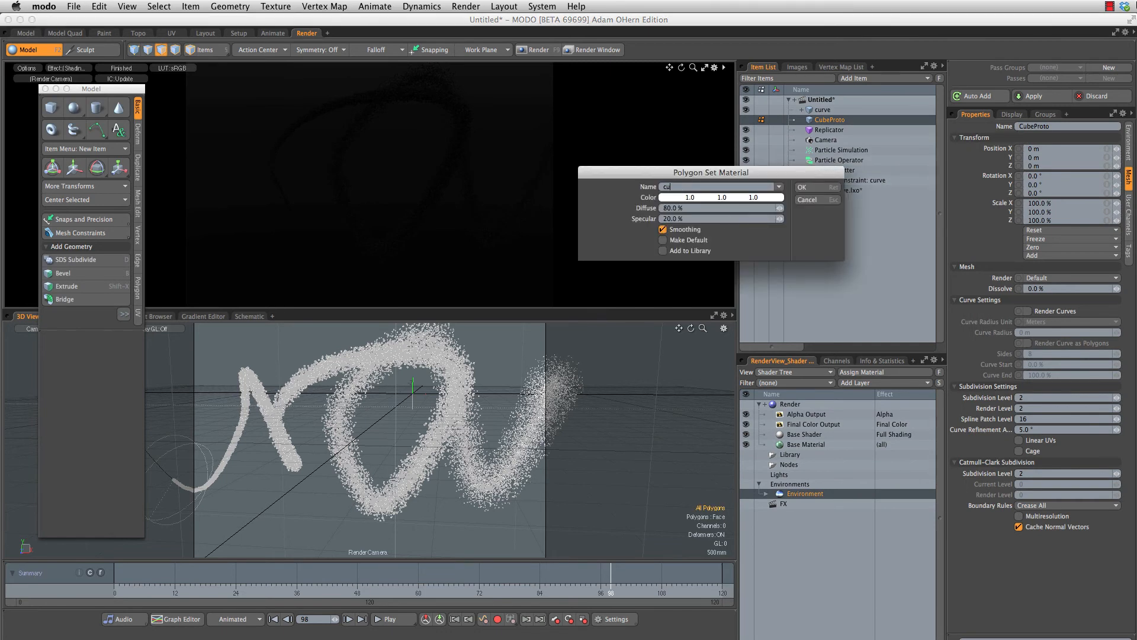
Step: Create the 'cube' material for CubeProto with Luminous Intensity 1.0
{"action": "left_click", "coordinate": [801, 187]}
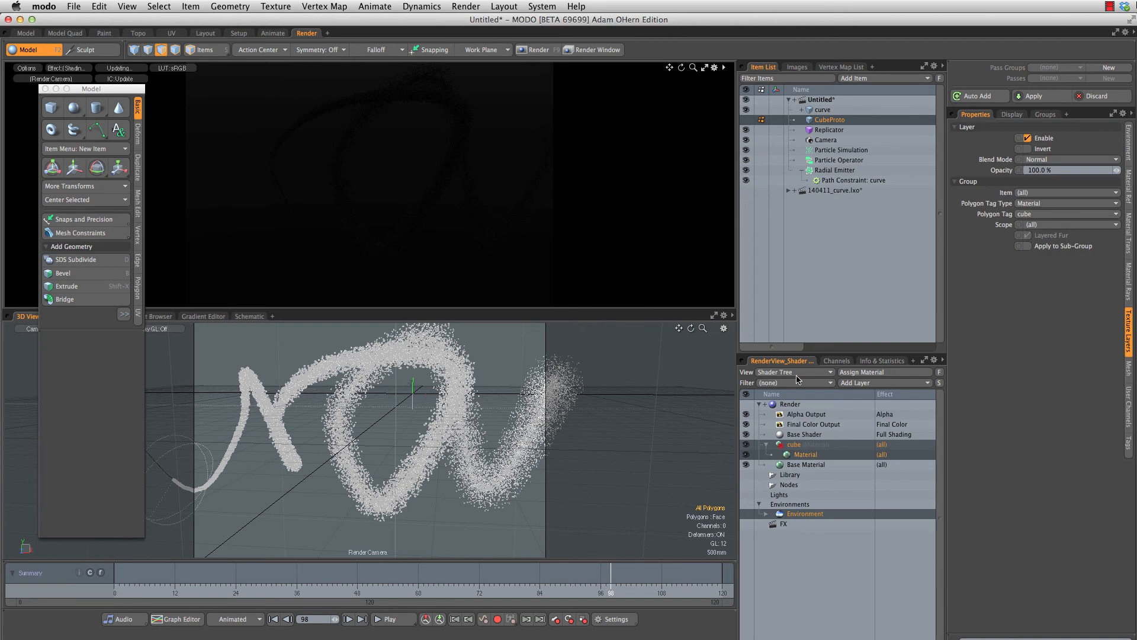
{"action": "left_click", "coordinate": [804, 455]}
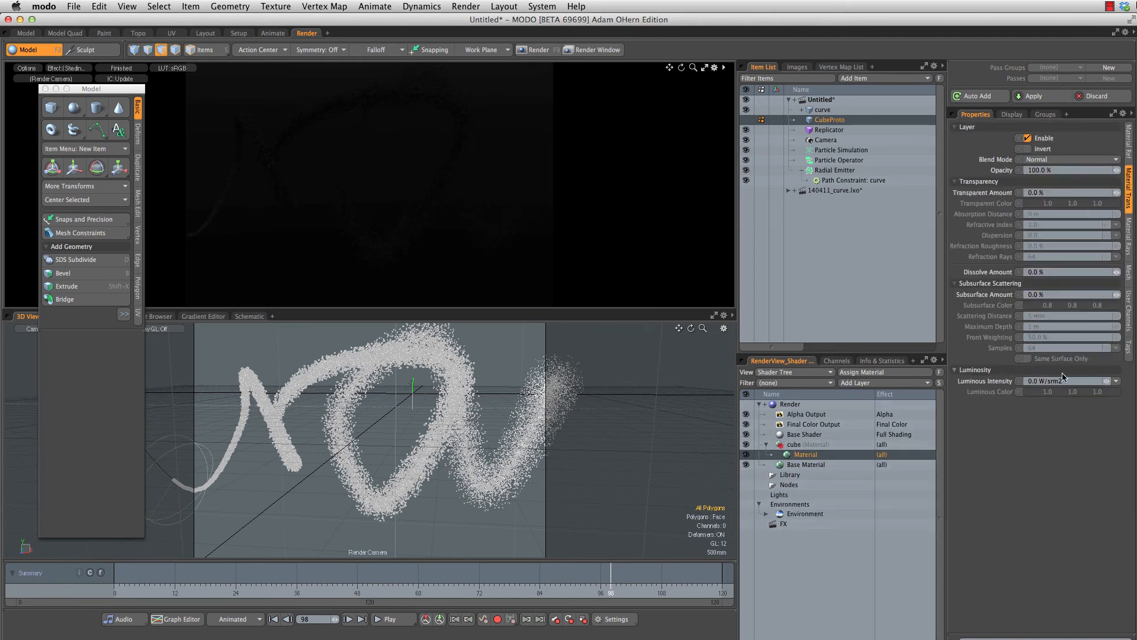
{"action": "left_click", "coordinate": [1066, 381]}
{"action": "type", "text": "1"}
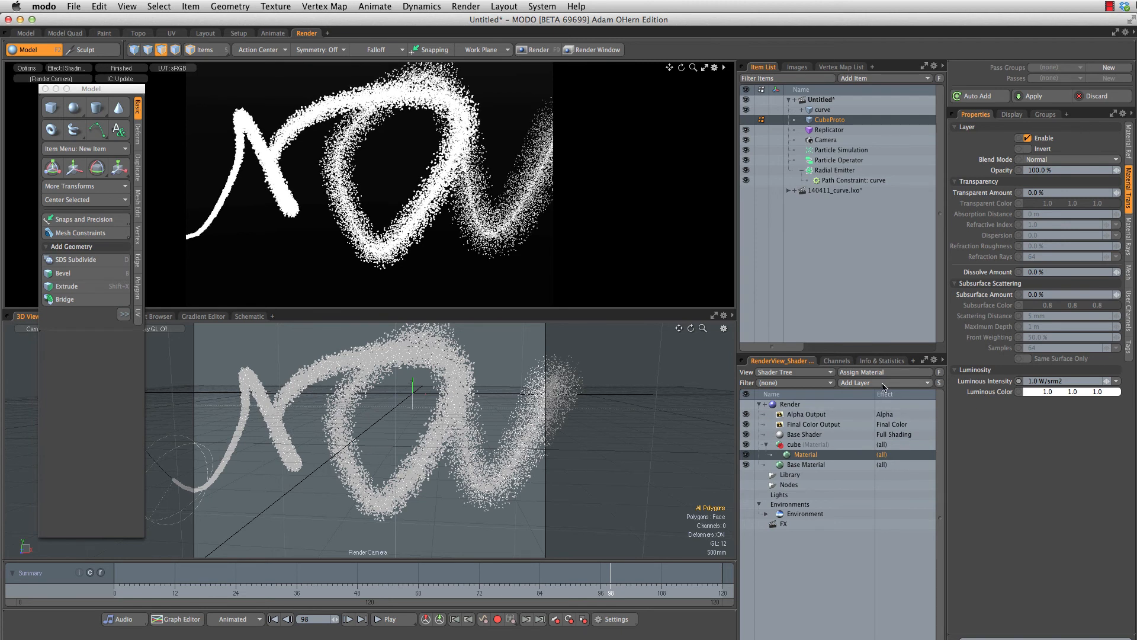
Step: Add a particle-sourced Variation Texture with a rainbow gradient driving Luminous Color
{"action": "left_click", "coordinate": [863, 382]}
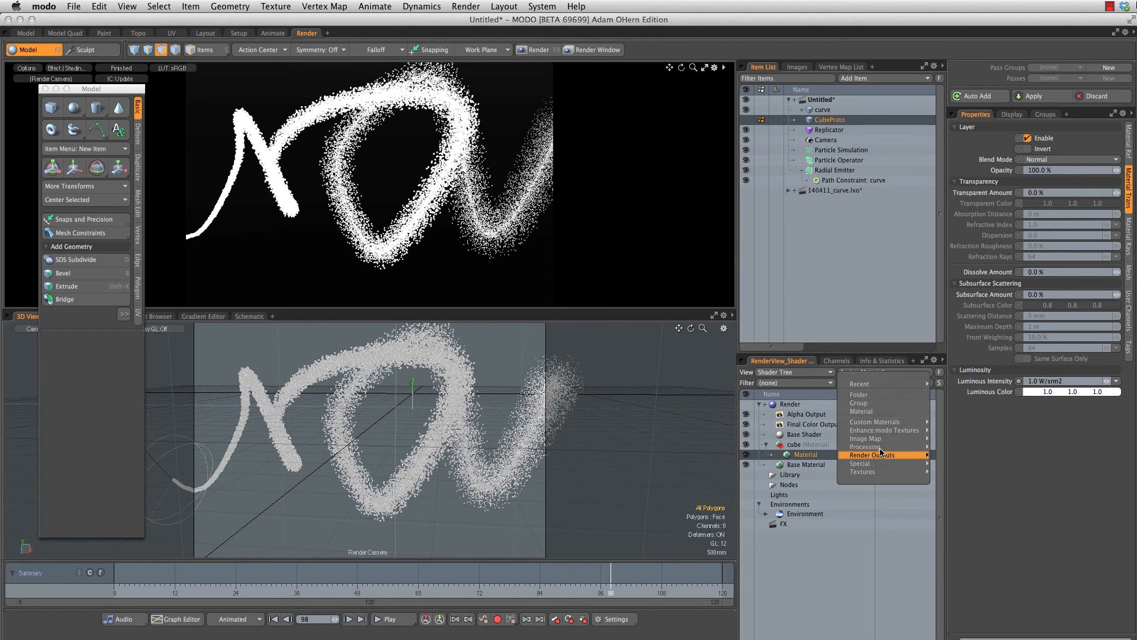
{"action": "mouse_move", "coordinate": [865, 446]}
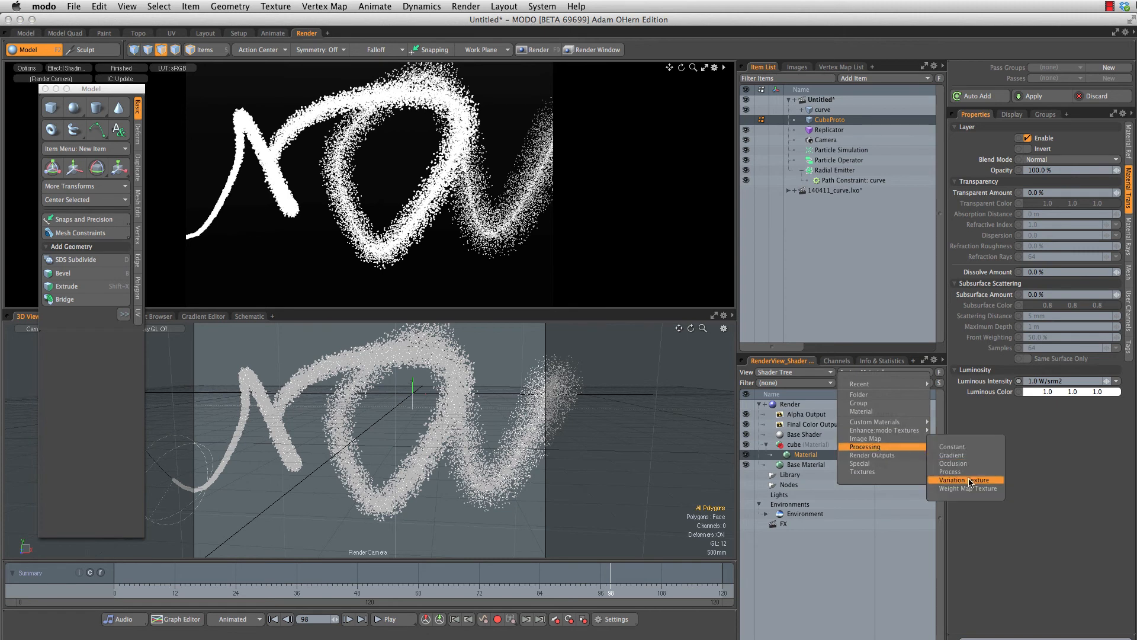
{"action": "left_click", "coordinate": [951, 479]}
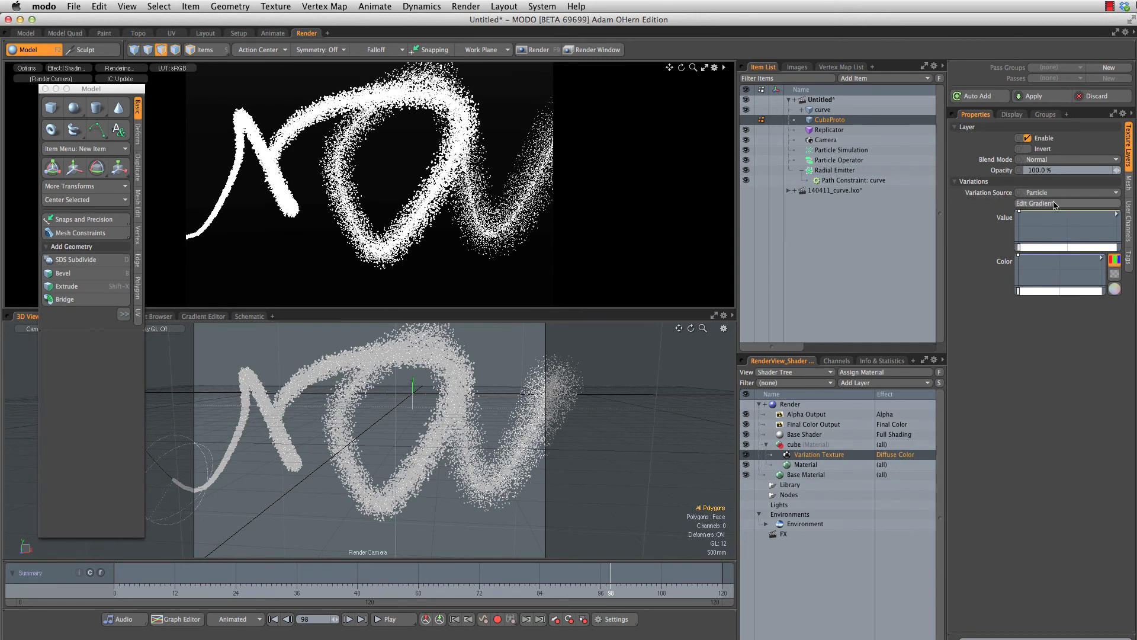
{"action": "left_click", "coordinate": [1037, 203]}
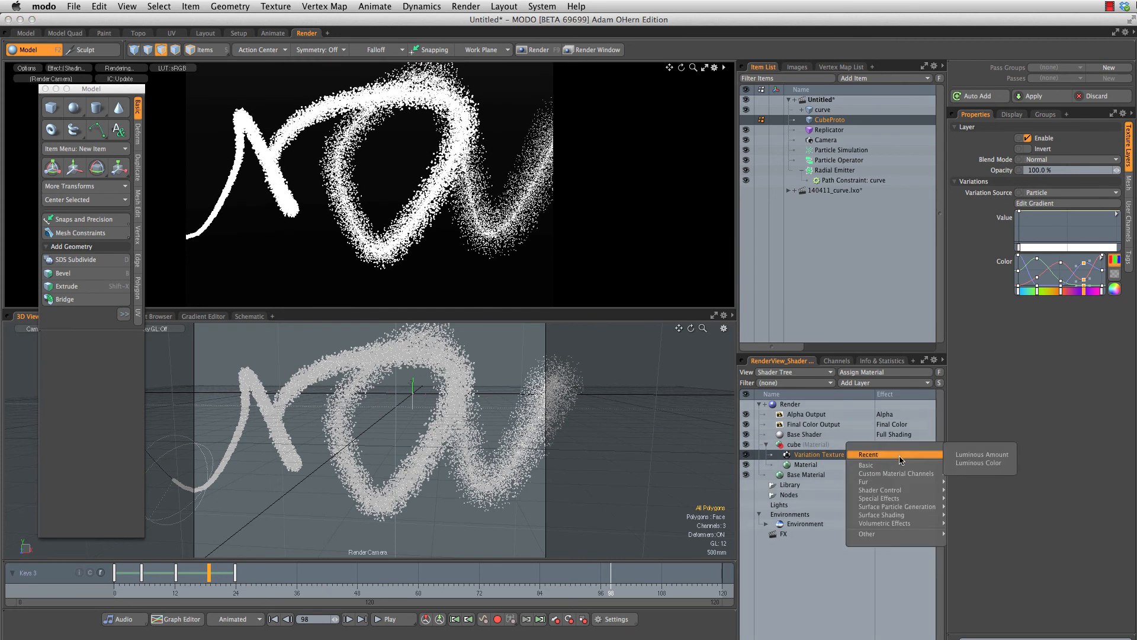
{"action": "mouse_move", "coordinate": [866, 465]}
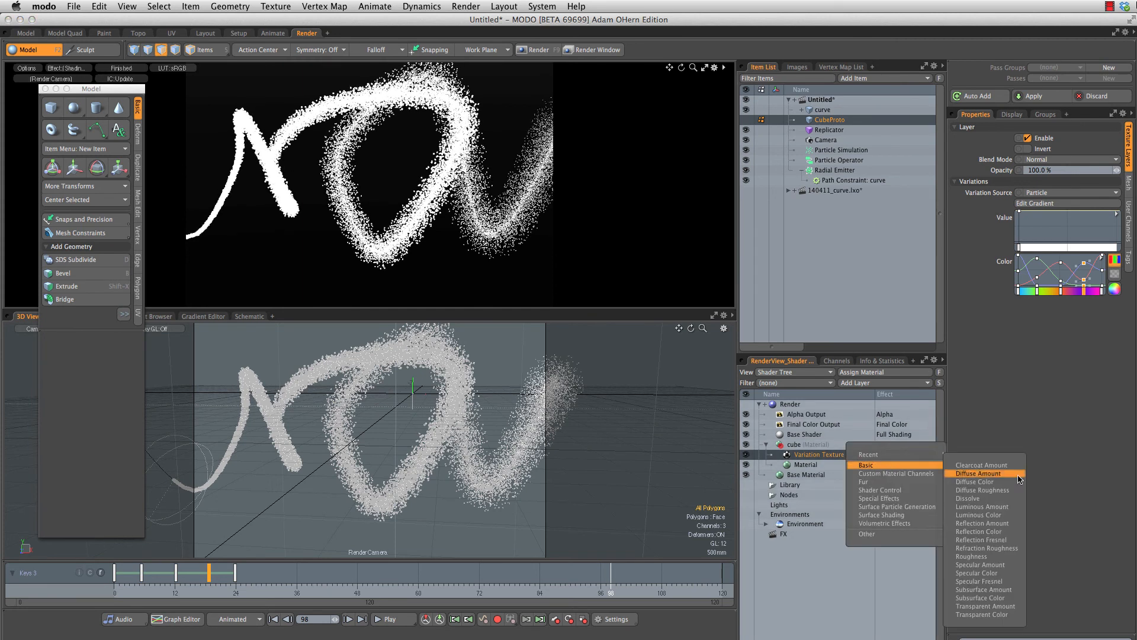
{"action": "left_click", "coordinate": [979, 514]}
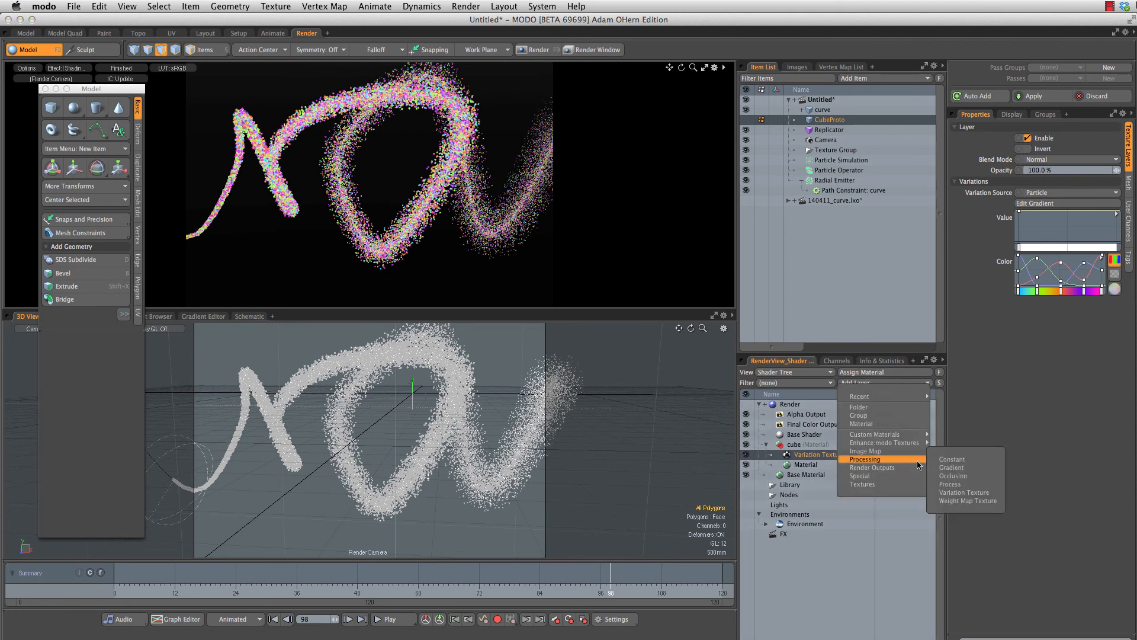
Step: Add a Particle Age gradient layer controlling Luminous Amount and open it in the editor
{"action": "left_click", "coordinate": [965, 493]}
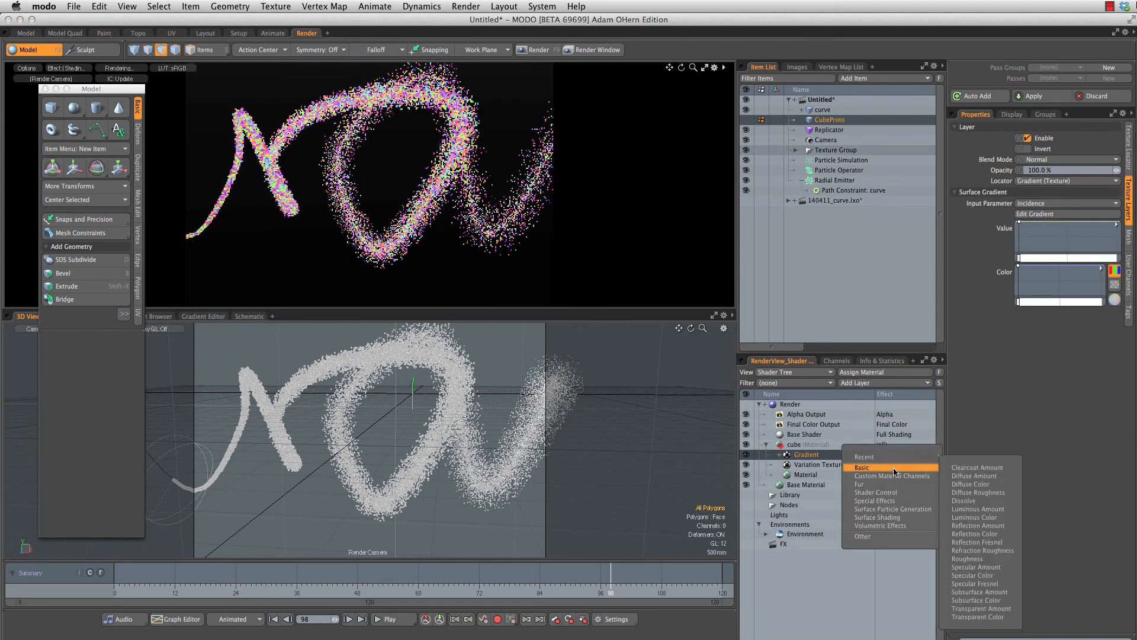
{"action": "left_click", "coordinate": [977, 508]}
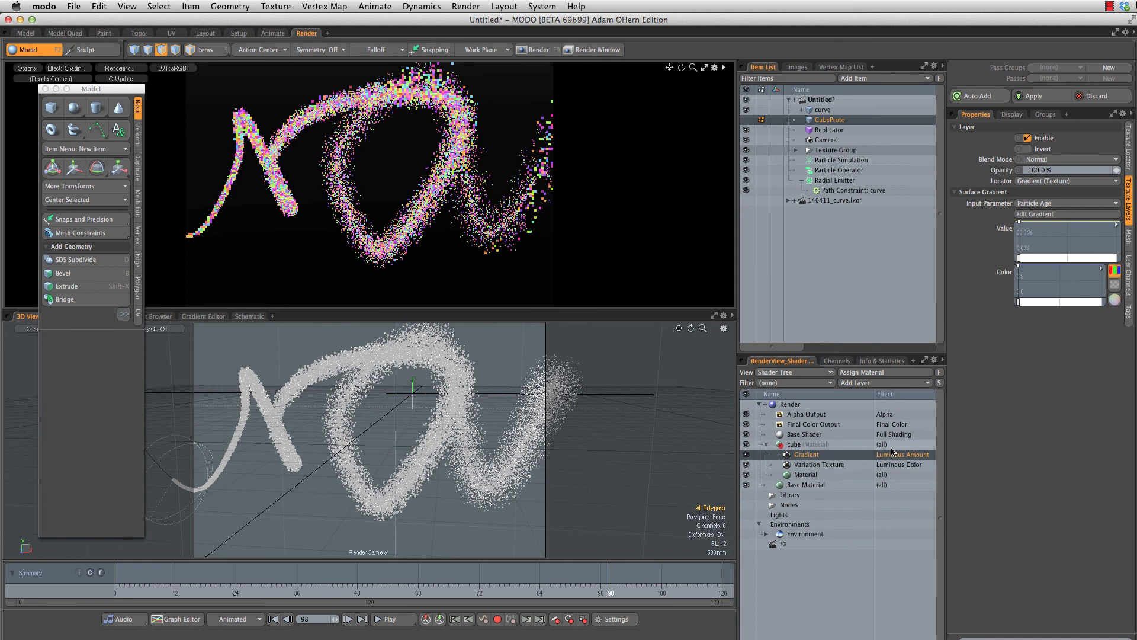
{"action": "left_click", "coordinate": [1036, 214]}
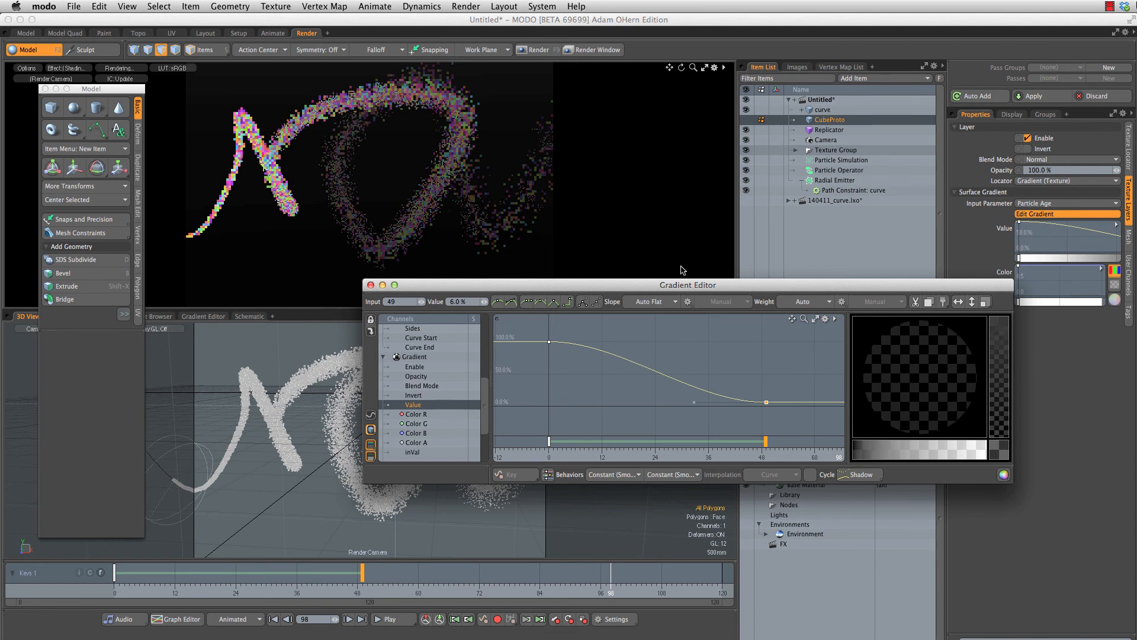
Step: Place the gradient's 0% end key at age 48 and shape a later, sharper falloff
{"action": "left_click_drag", "start_coordinate": [695, 402], "coordinate": [766, 401]}
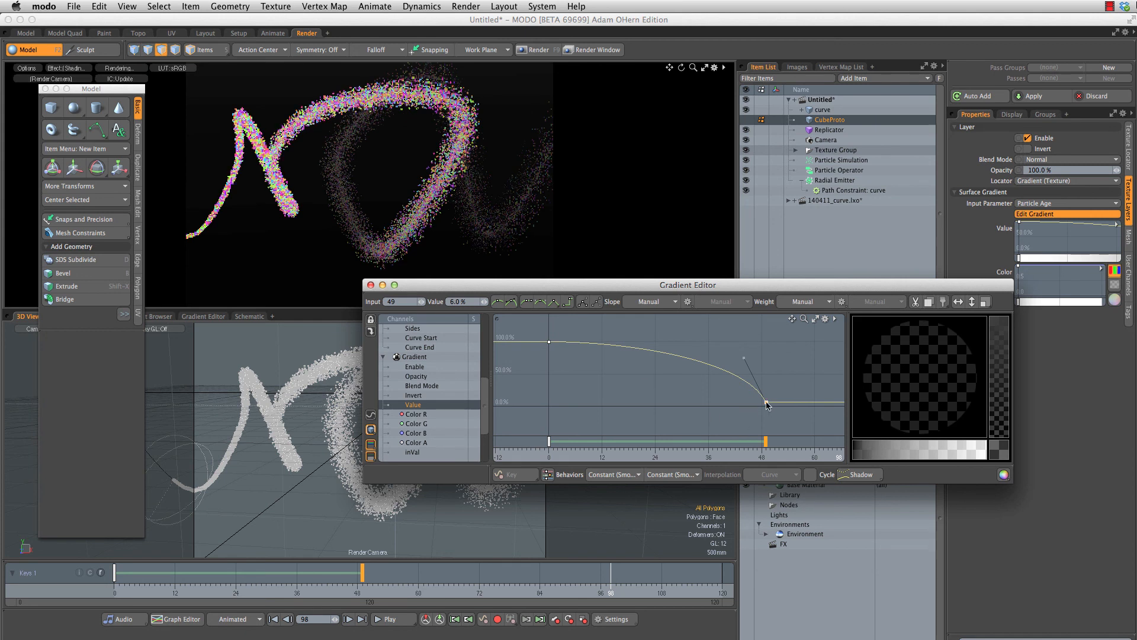
{"action": "left_click_drag", "start_coordinate": [766, 403], "coordinate": [752, 403]}
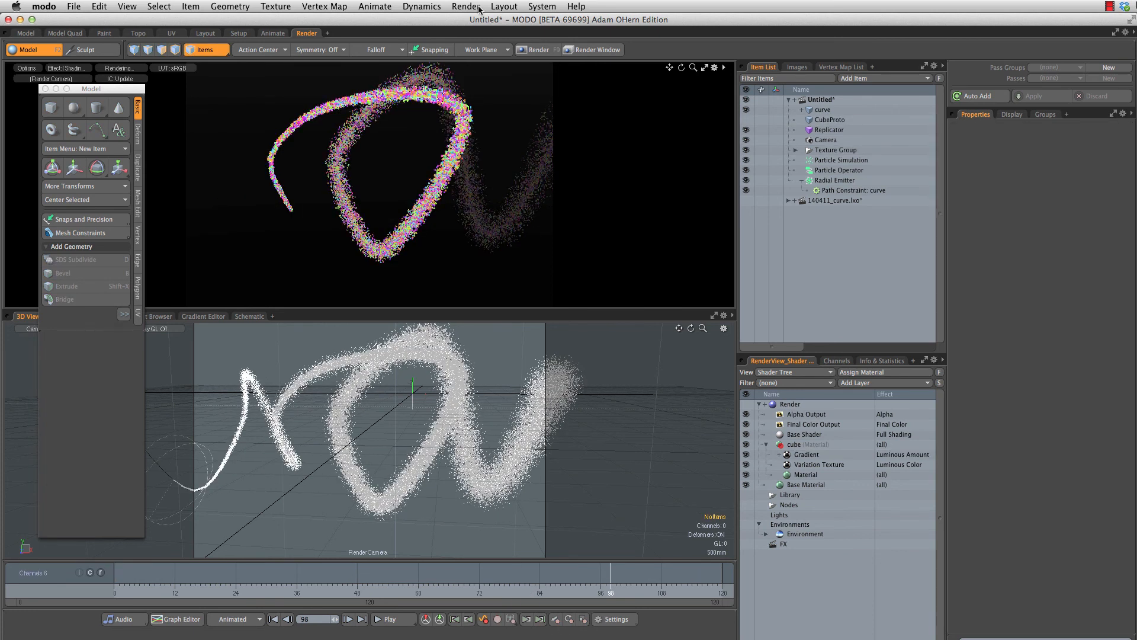
{"action": "left_click", "coordinate": [465, 6]}
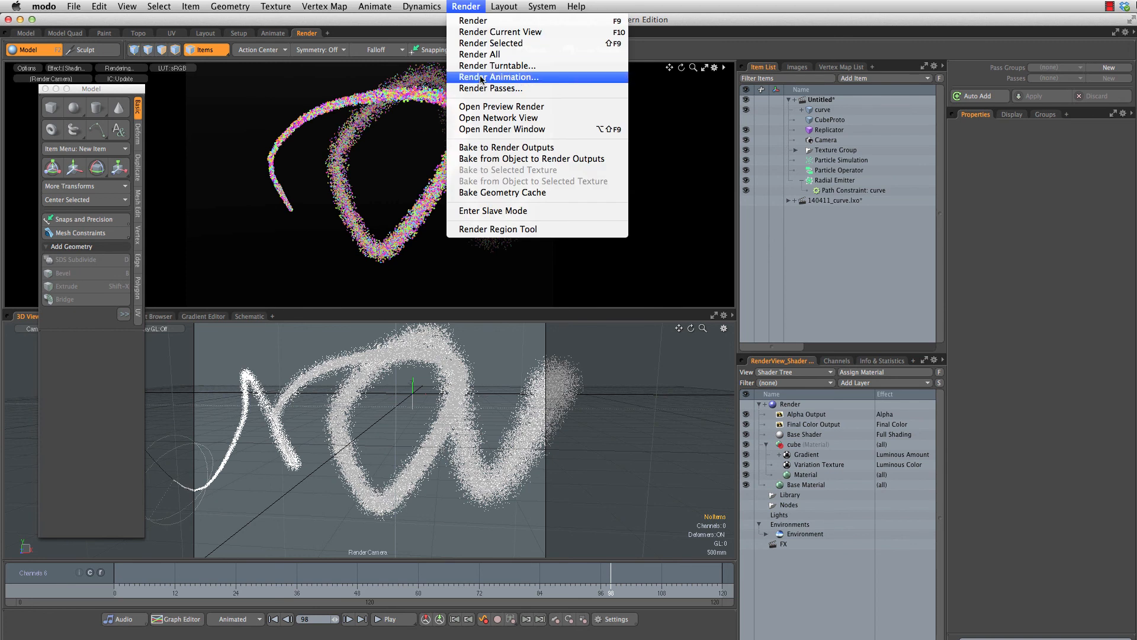
{"action": "left_click", "coordinate": [498, 77]}
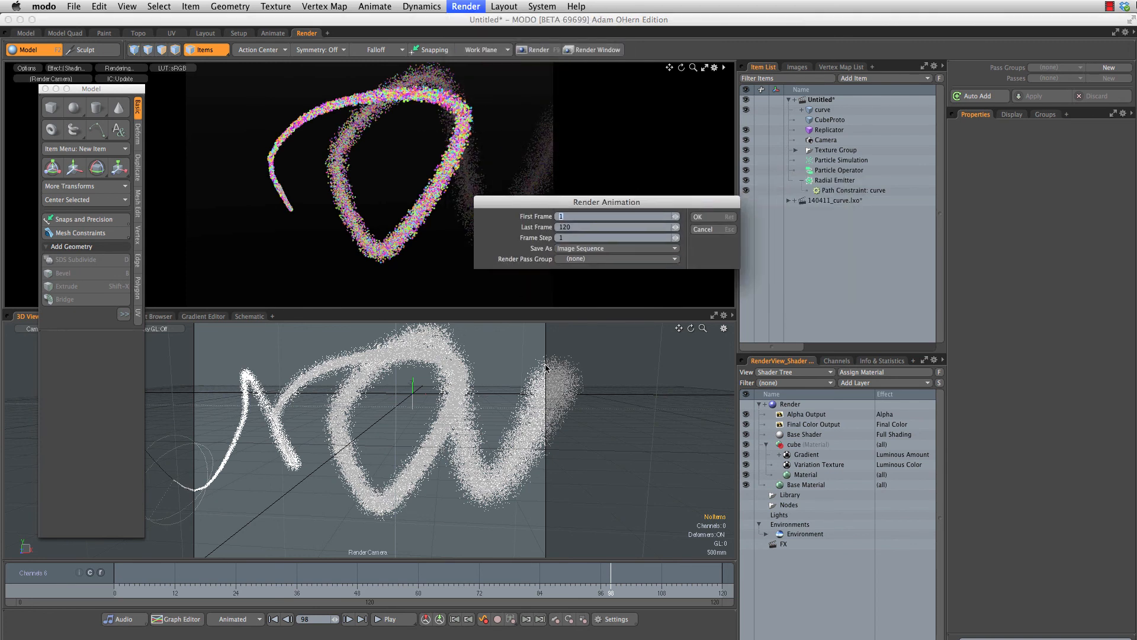
{"action": "left_click", "coordinate": [711, 229]}
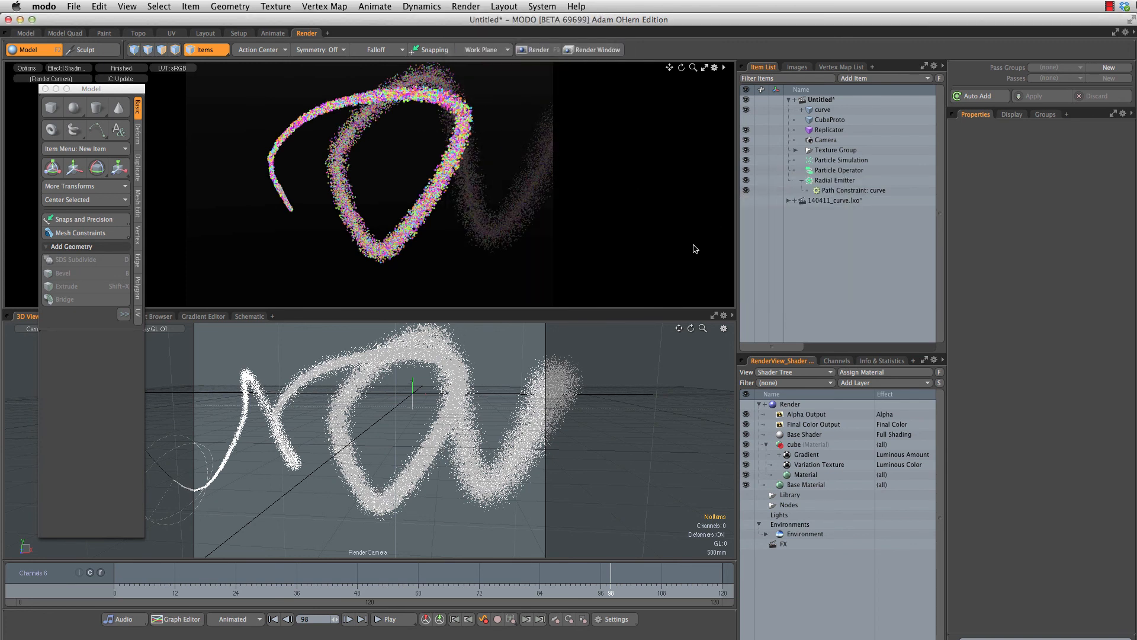